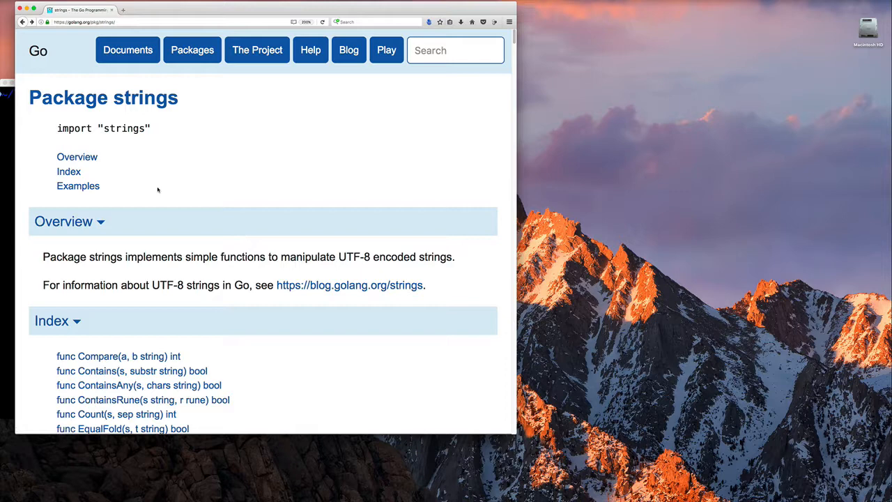
pyautogui.moveTo(184, 220)
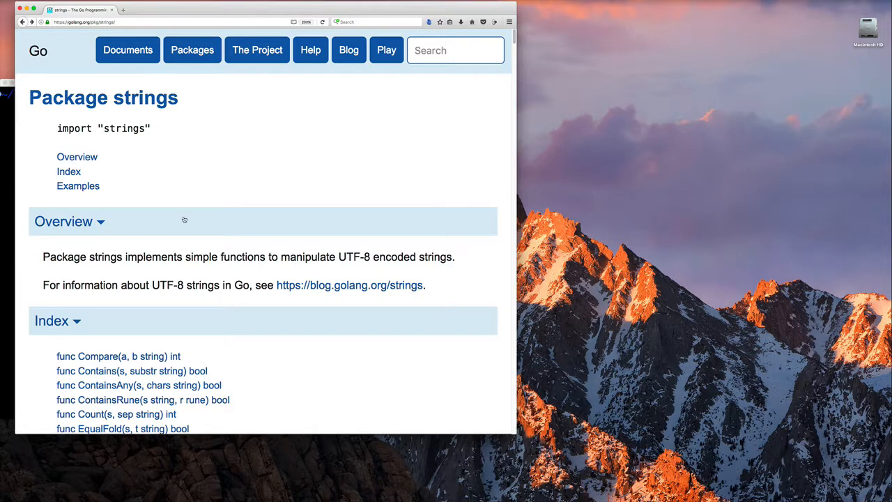
# Look up the EqualFold function in the strings index, then return to the index.
pyautogui.scroll(-3)
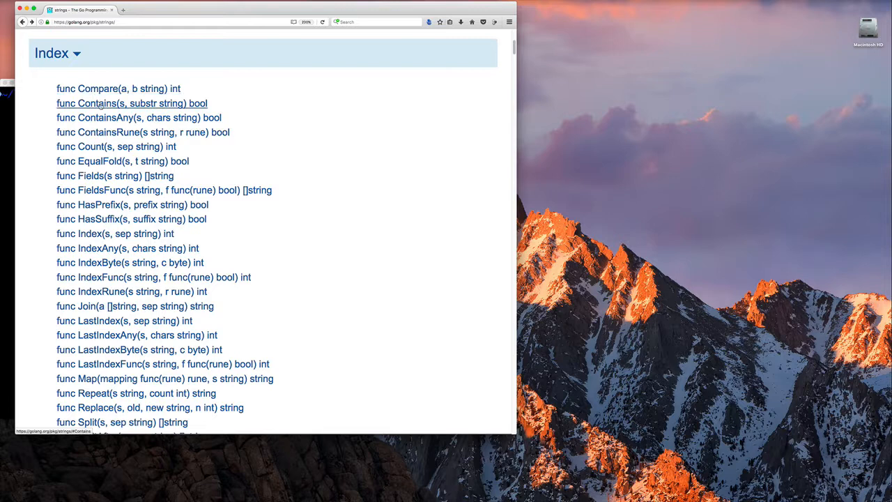
pyautogui.moveTo(142, 131)
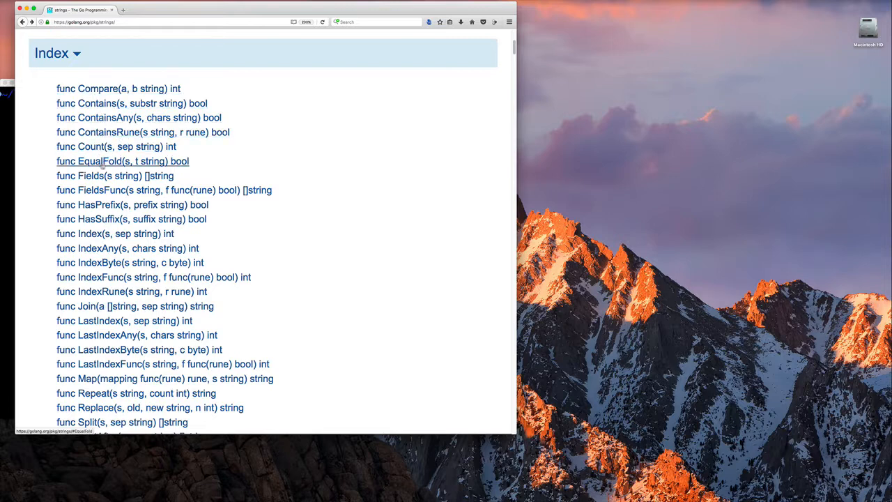
pyautogui.click(116, 147)
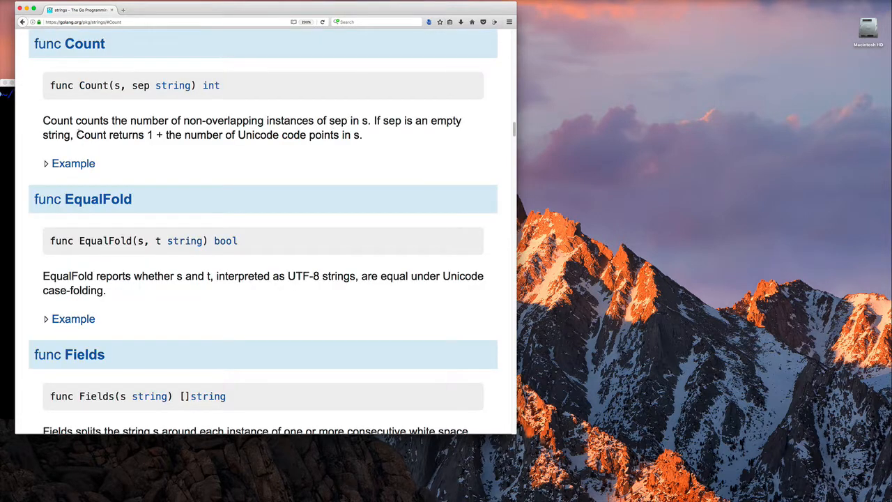
pyautogui.doubleClick(223, 120)
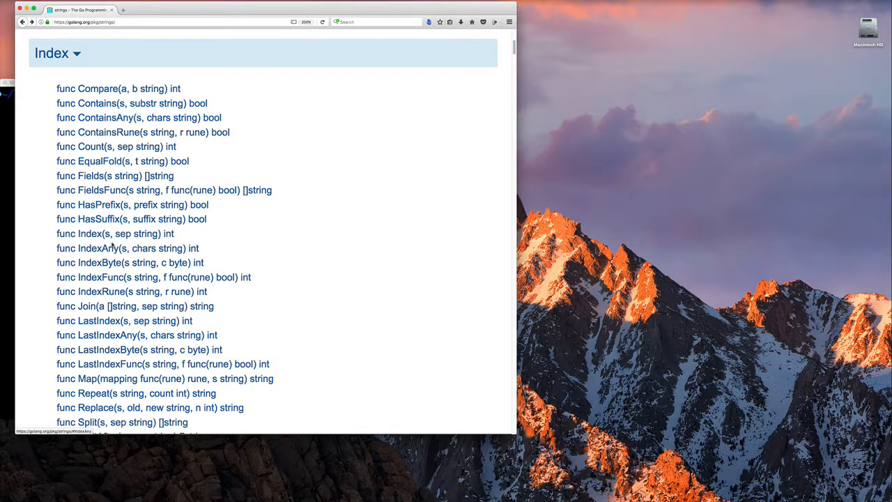
pyautogui.scroll(-3)
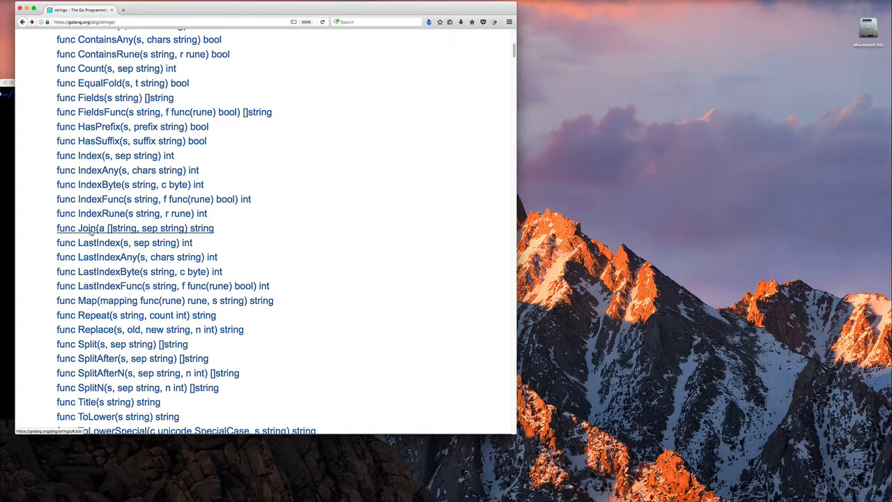
# Expand the Join example, change its separator to "-", and run it.
pyautogui.click(75, 228)
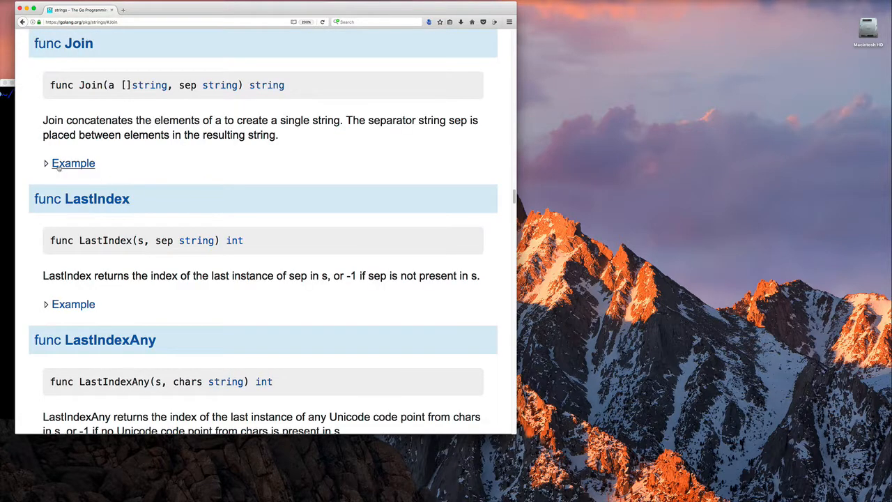
pyautogui.click(72, 163)
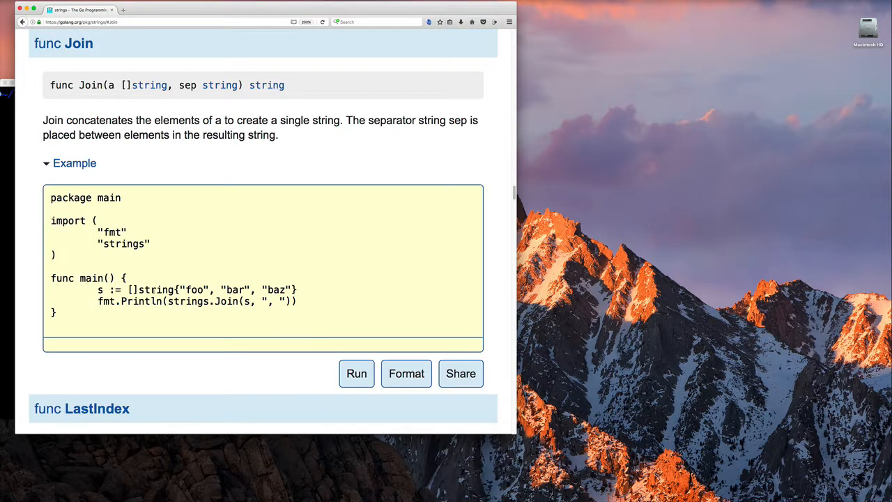
pyautogui.click(357, 373)
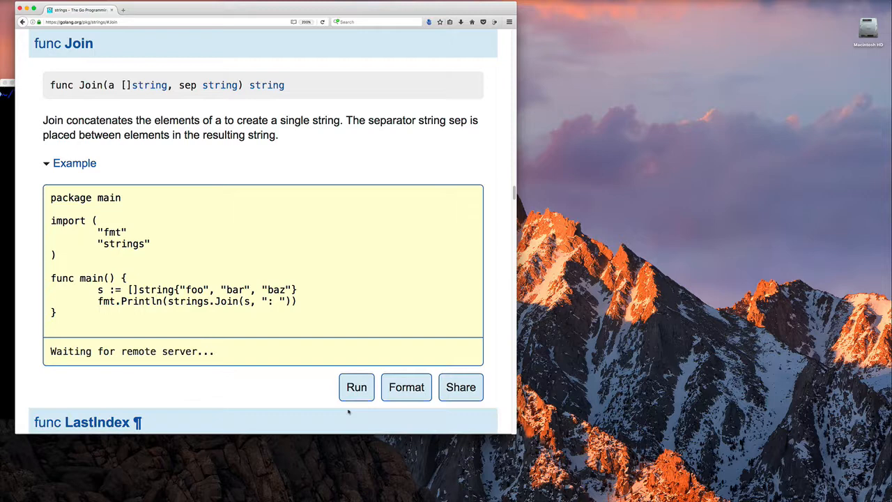
pyautogui.click(356, 387)
pyautogui.write('-')
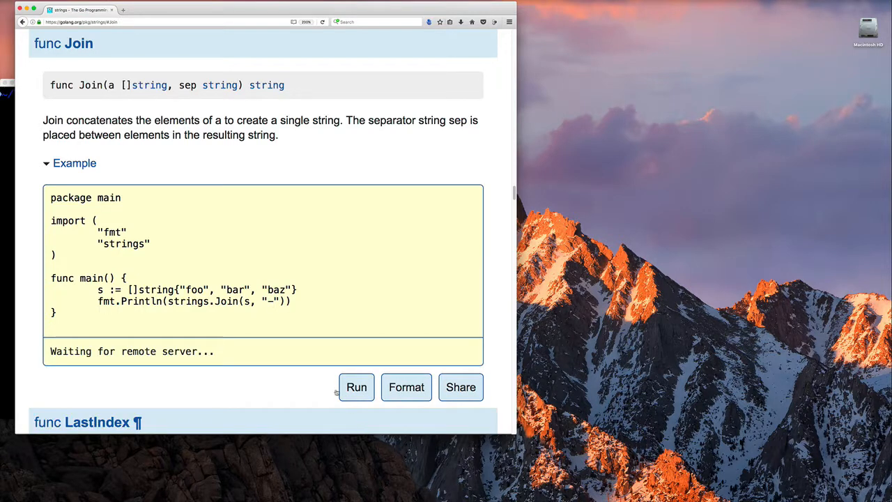
pyautogui.click(357, 387)
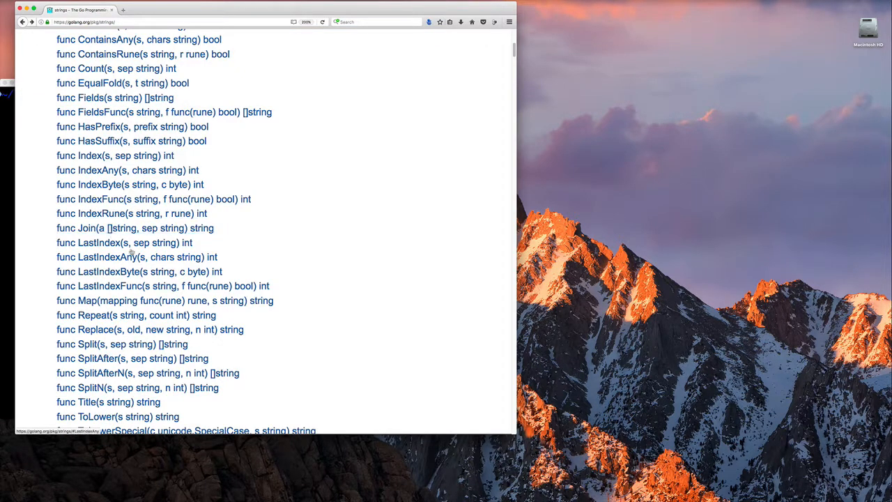
# Look up strings.Map in the index and expand its rot13 example.
pyautogui.scroll(-3)
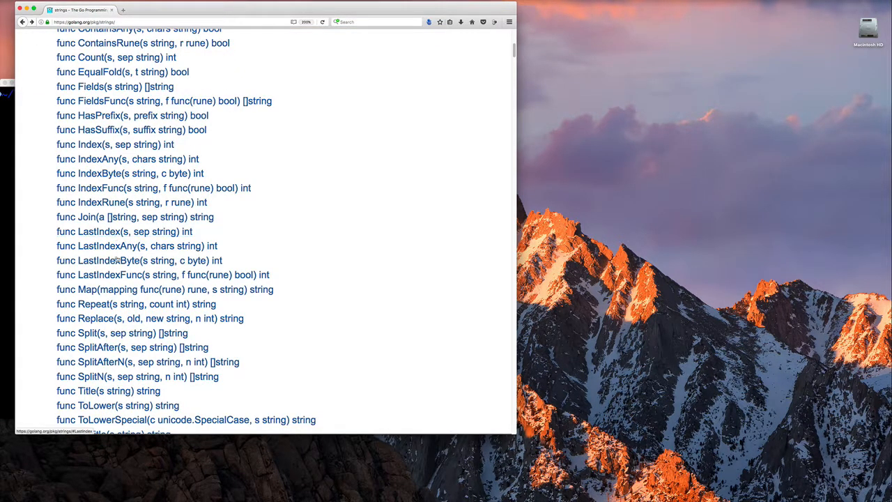
pyautogui.scroll(-3)
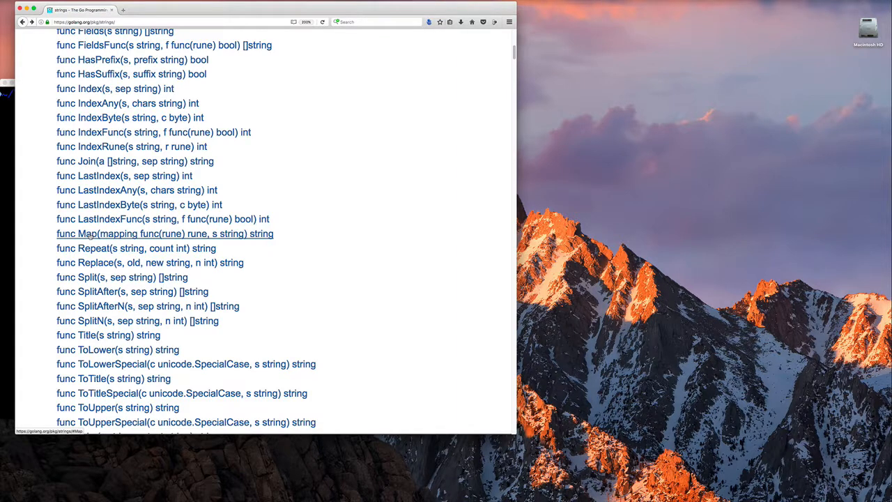
pyautogui.click(89, 234)
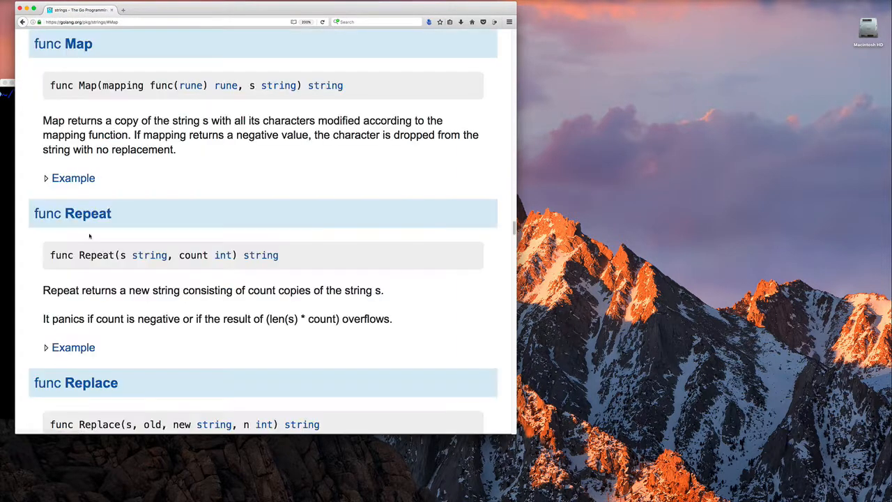
pyautogui.moveTo(117, 109)
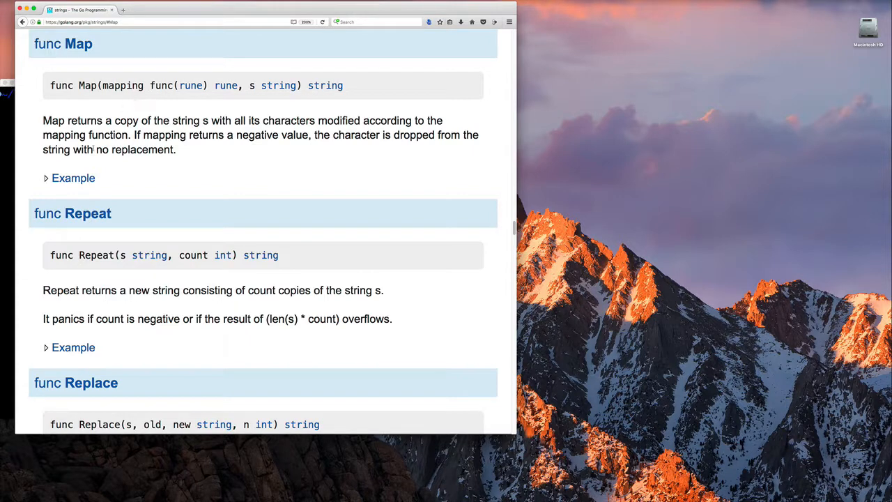
pyautogui.click(70, 179)
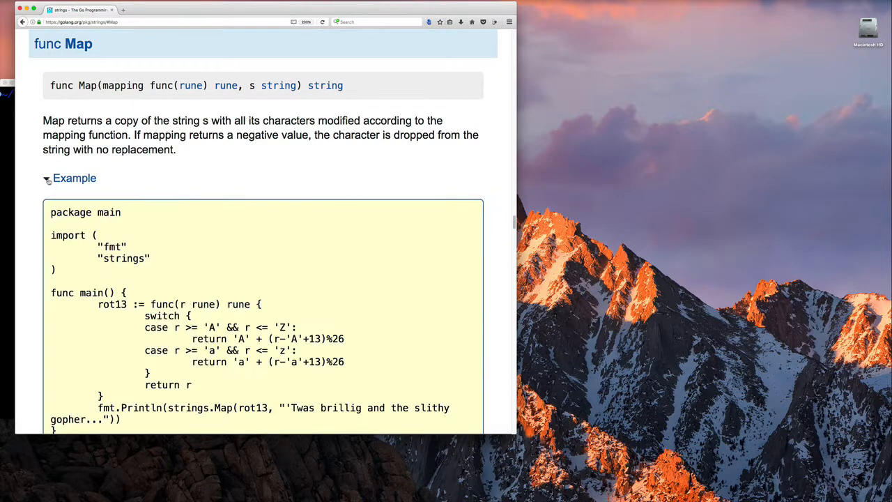
pyautogui.scroll(-3)
pyautogui.write('cp -r')
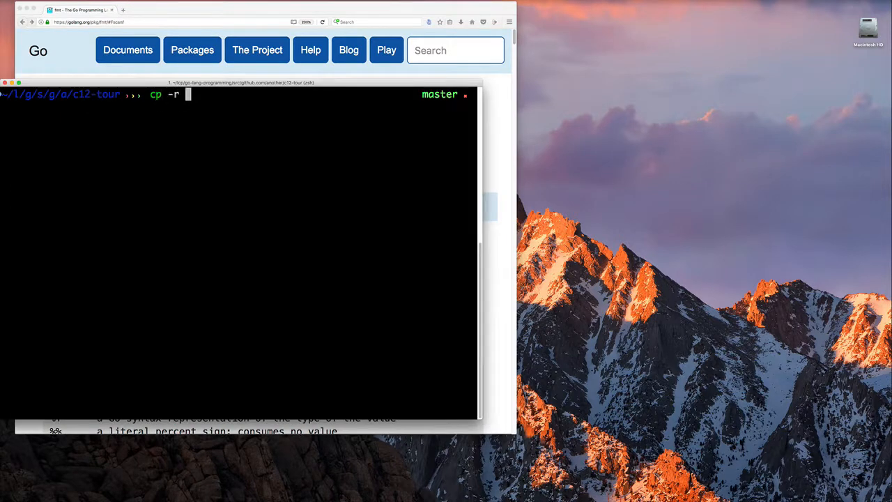
# Copy the c12s02-fmt.scan project into a new c12s03-strings folder.
pyautogui.write('c12s02-fmt.scan c12s03-')
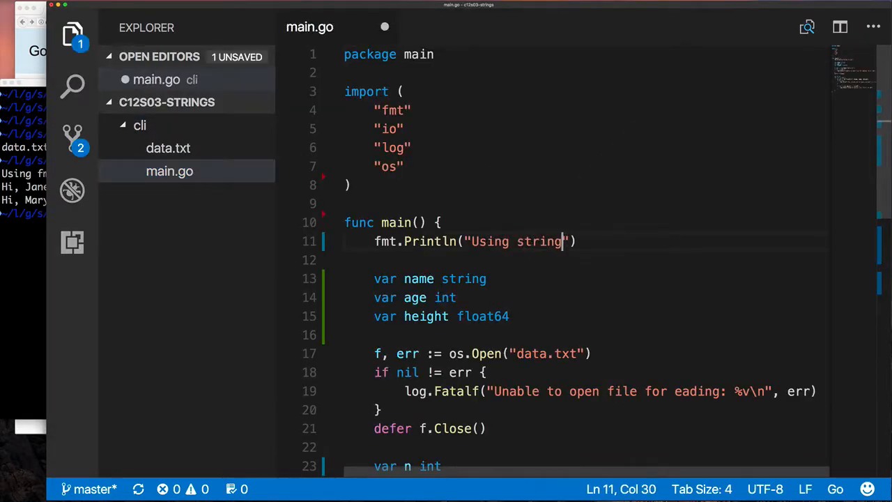
# Make main.go print "Using strings package" and add rows Joe 75 5.7 and Sue 7 4.0 to data.txt.
pyautogui.write('s package')
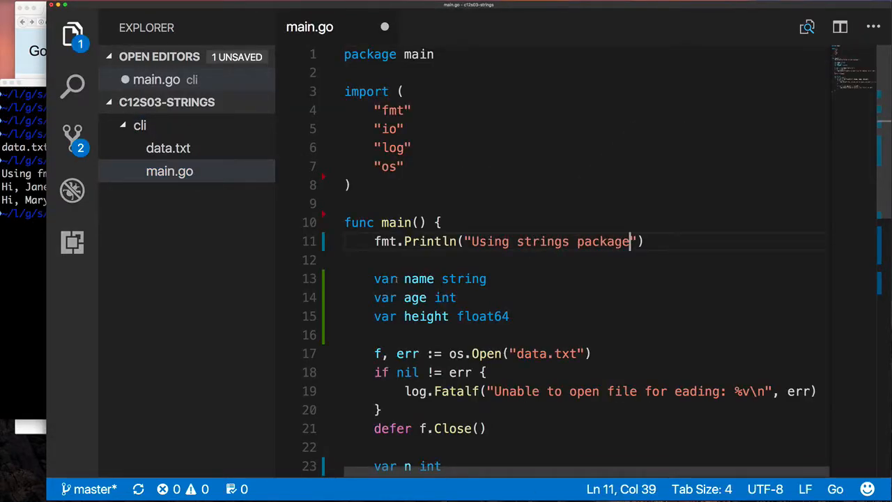
pyautogui.click(167, 170)
pyautogui.write('Mark 21 5.3')
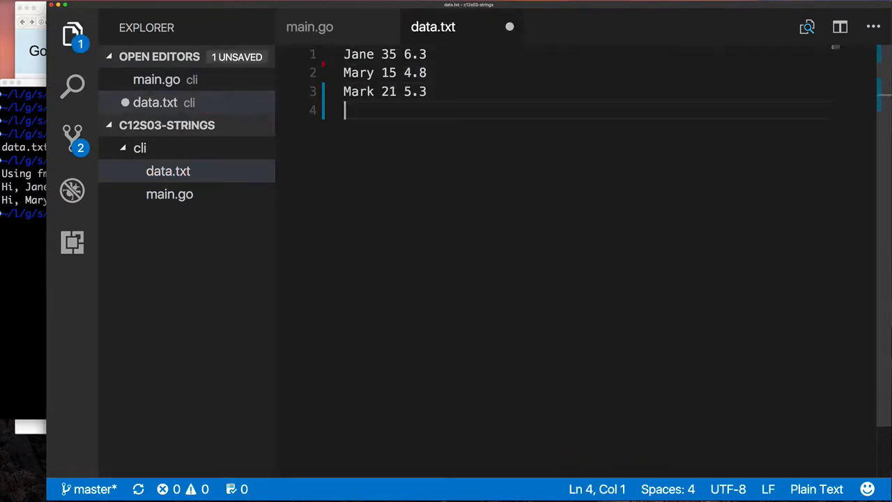
pyautogui.write('Joe 75 5.7')
pyautogui.write('Sue')
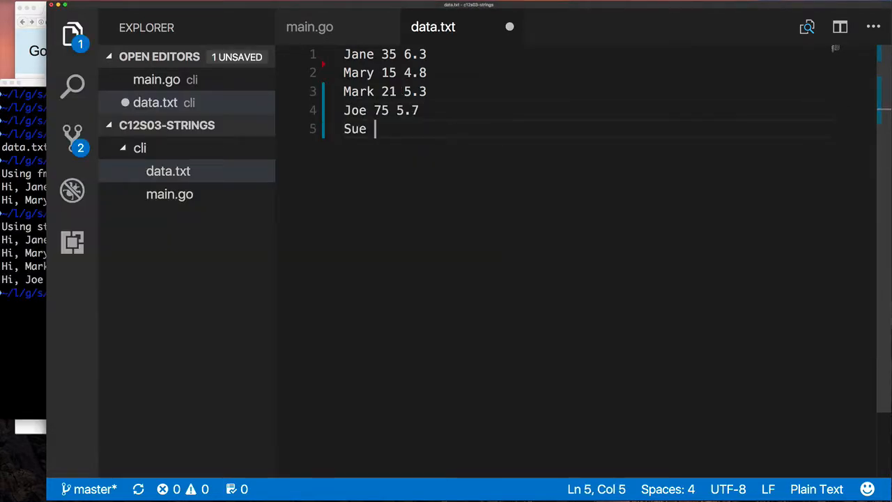
pyautogui.write('7 4.0')
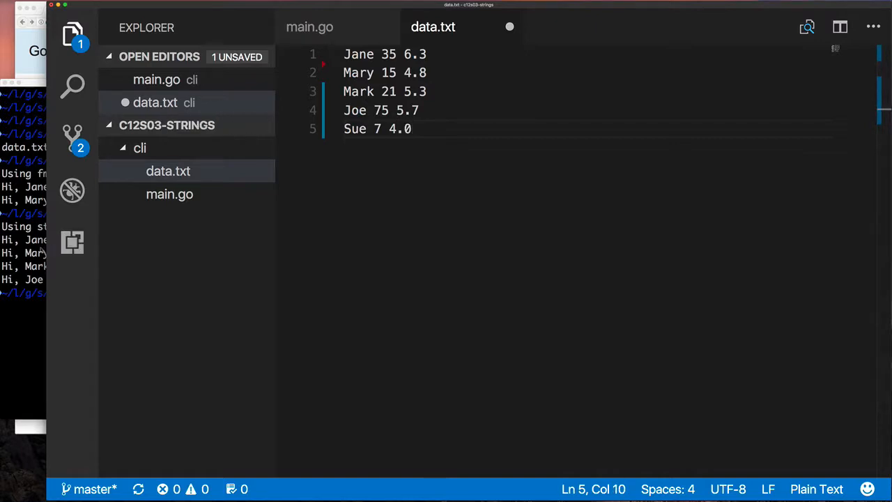
# Insert a header row Name,Age,Height at the top of data.txt.
pyautogui.write('N')
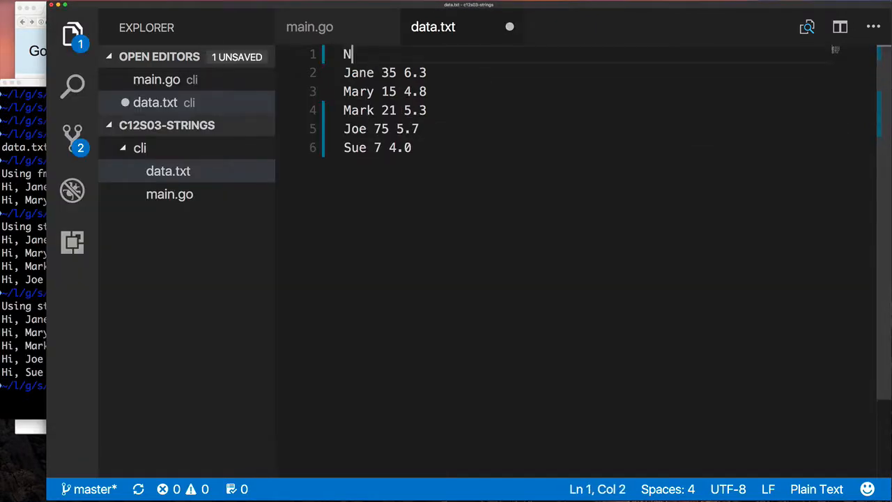
pyautogui.write('ame,Age,')
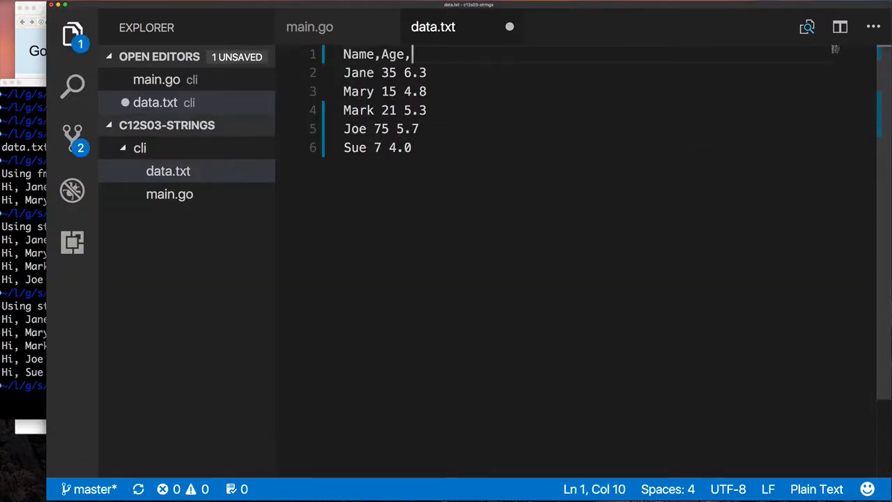
pyautogui.write('Height')
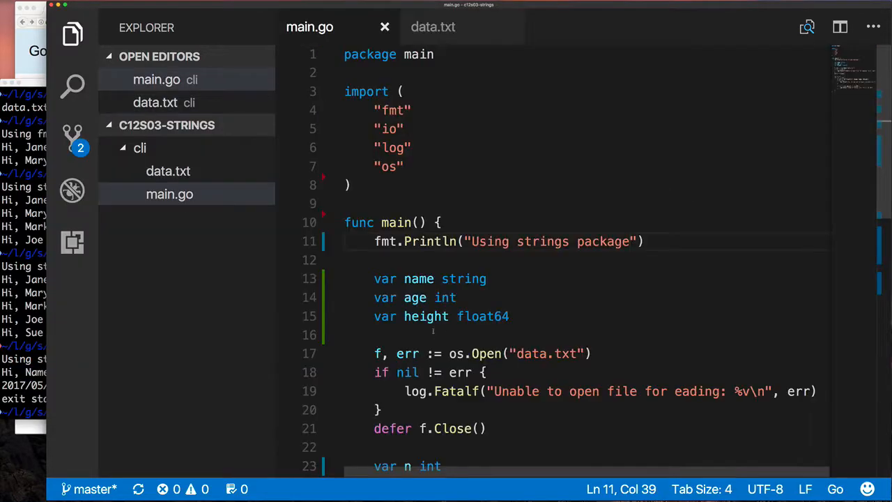
# Declare getHeader(r io.Reader) and read the header with header, err := getHeader(r) in main.
pyautogui.scroll(-3)
pyautogui.write('func getHeader')
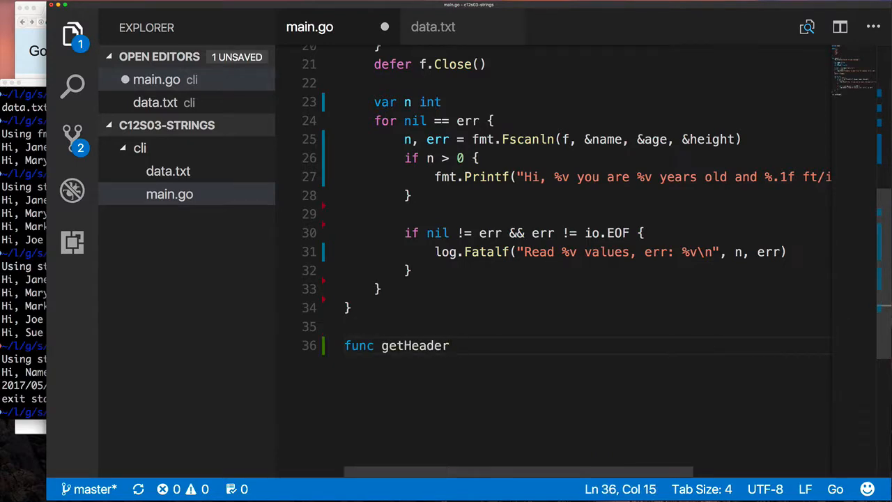
pyautogui.write('(r io.reader)()')
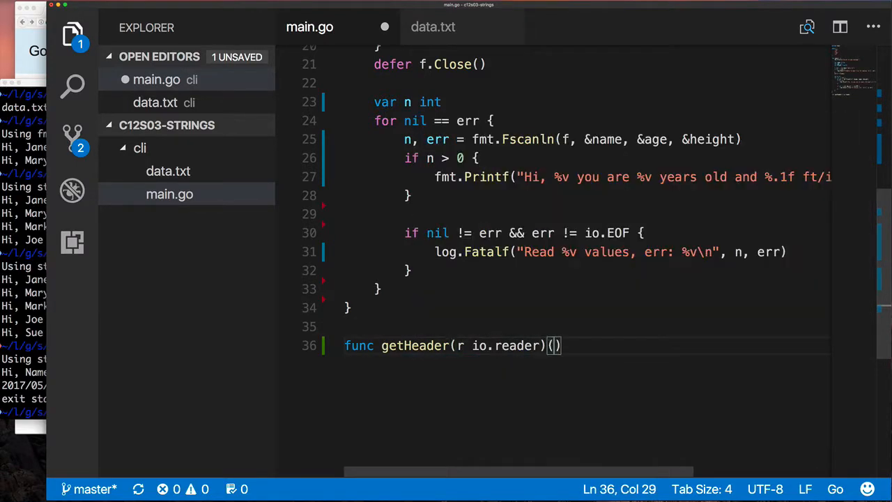
pyautogui.write('header []string, err')
pyautogui.write('header, err')
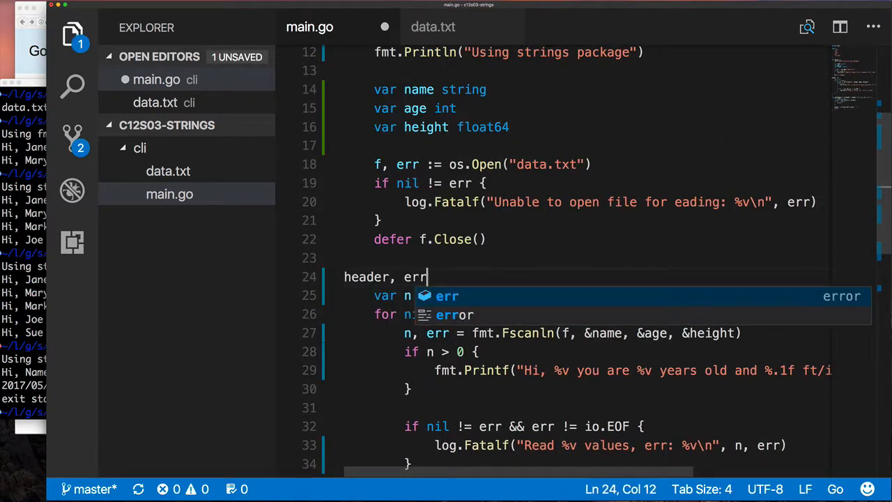
pyautogui.write(':= getHeader(r)')
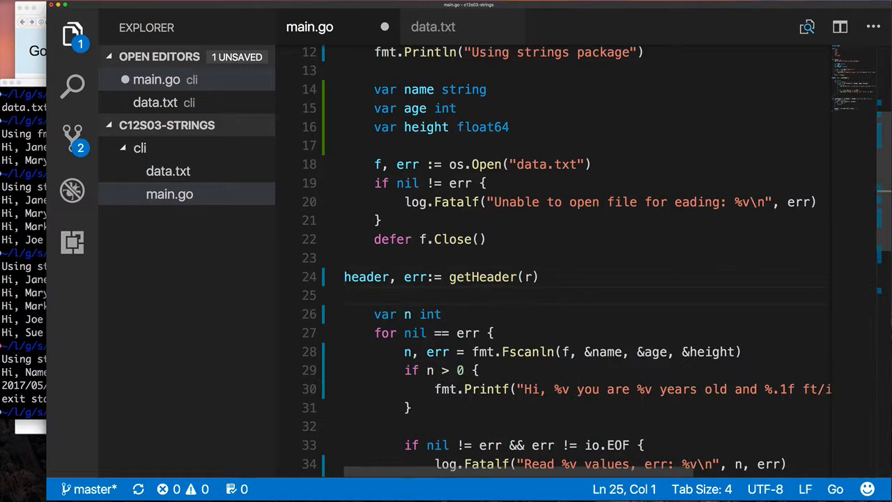
# Exit with log.Fatalln(err) on error and print the header with fmt.Println(header).
pyautogui.write('log.Fatalln(err')
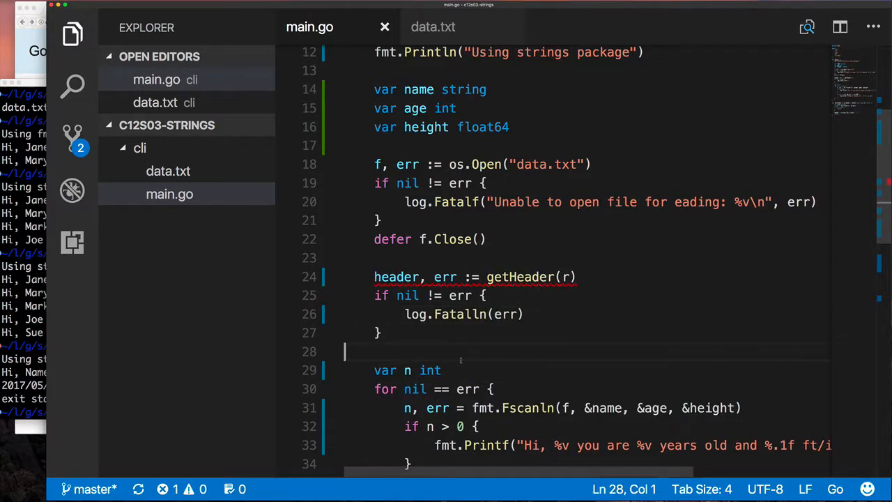
pyautogui.write('fmt.')
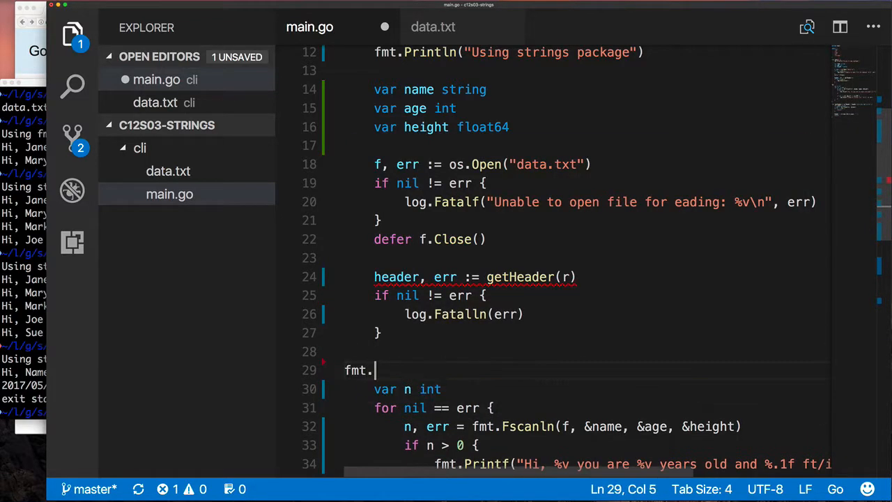
pyautogui.write('Pritnln(header)')
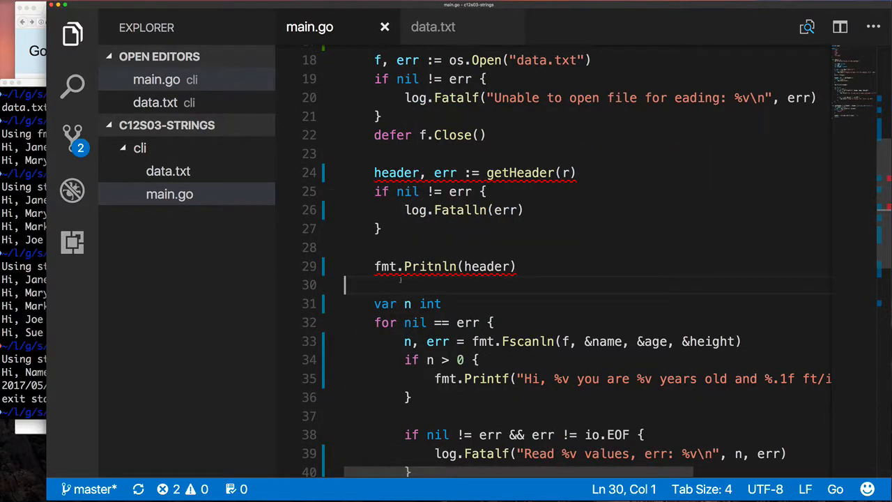
pyautogui.press('Backspace')
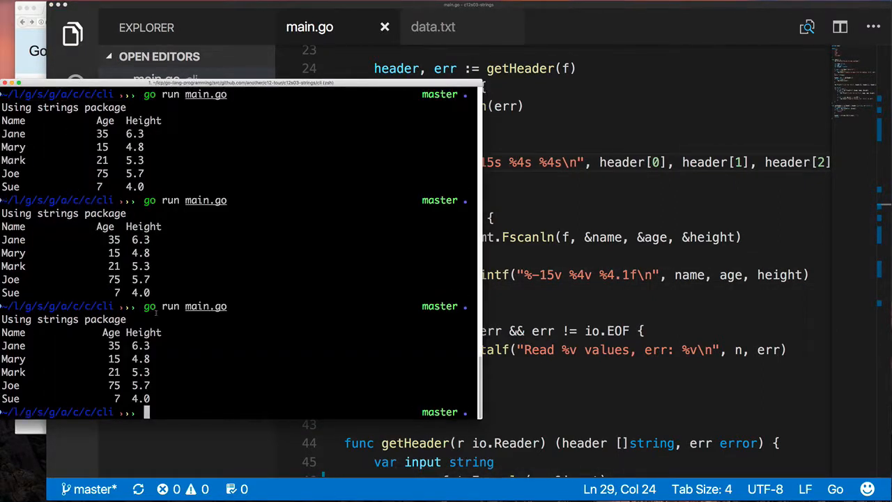
pyautogui.moveTo(531, 328)
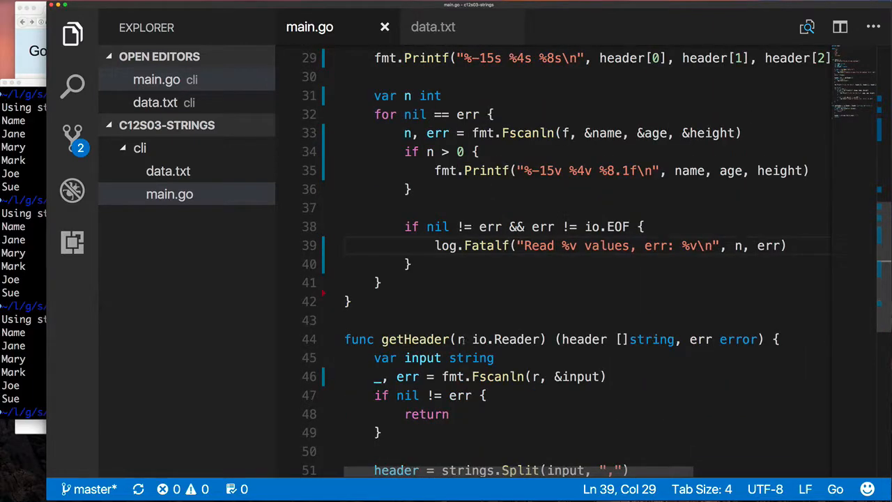
# Write func getRow(r io.Reader) (p *Person, err error) that scans one line into a Person.
pyautogui.write('func getRow(')
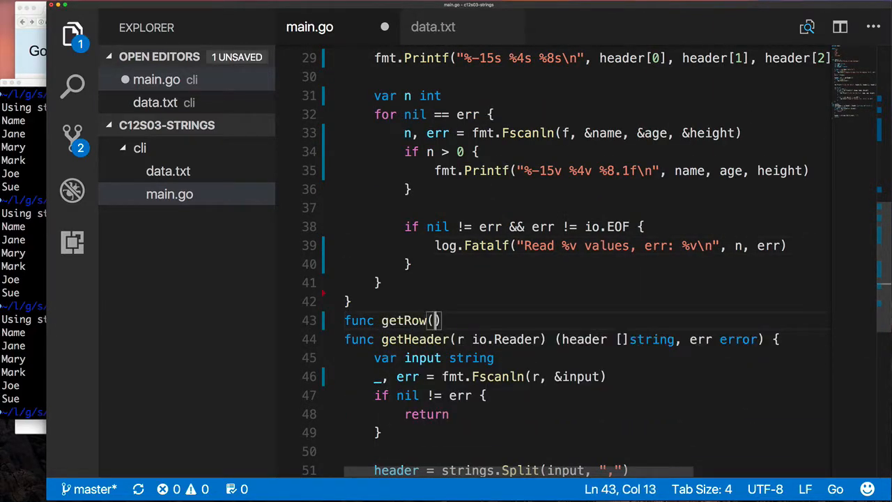
pyautogui.write('r io.Reader')
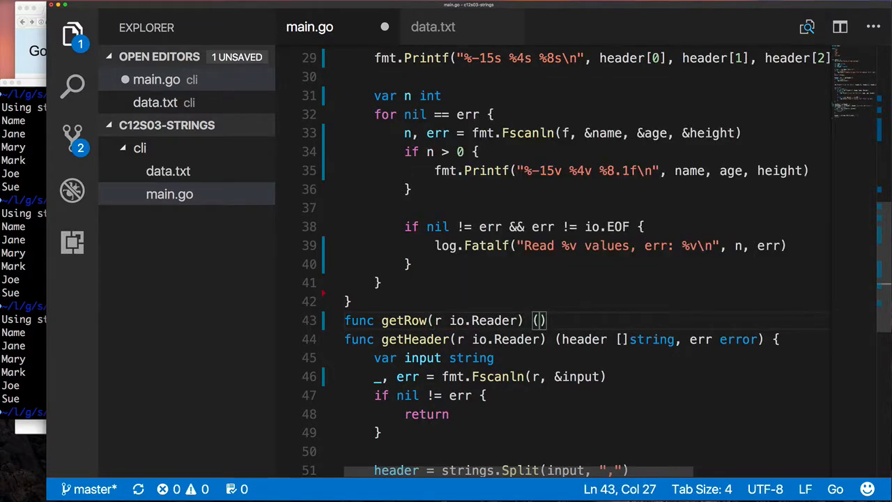
pyautogui.write('p *Person')
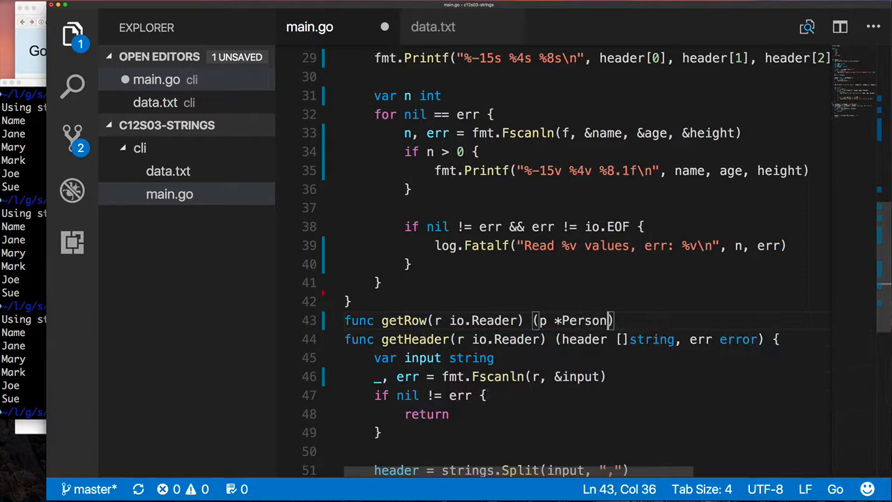
pyautogui.write(', err error) {')
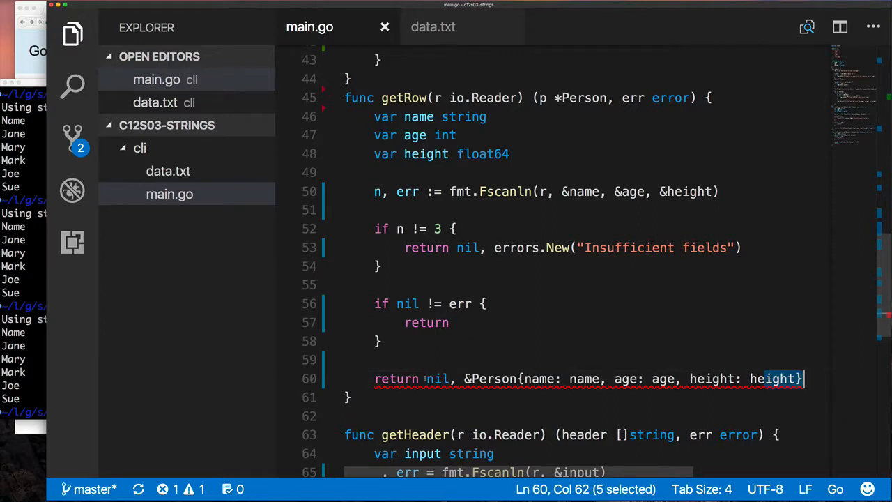
pyautogui.write('r')
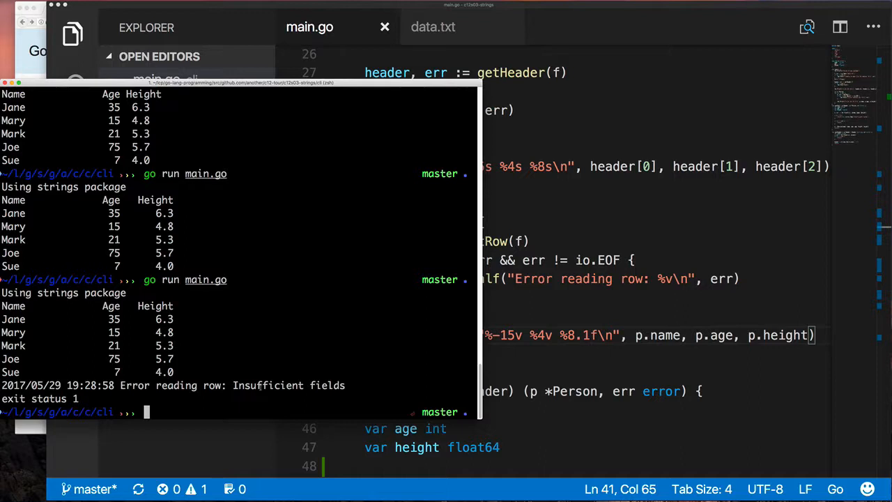
pyautogui.moveTo(596, 373)
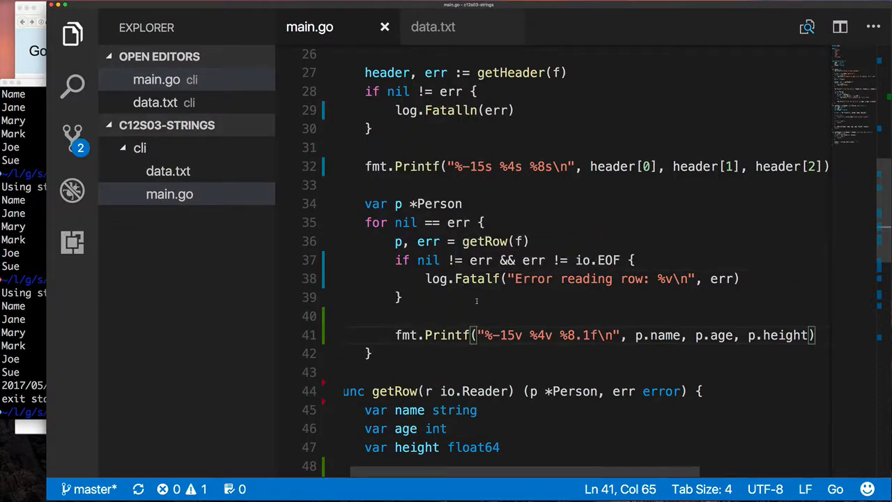
# Add a debugging fmt.Println(n, err) in getRow to inspect the scan result.
pyautogui.scroll(-3)
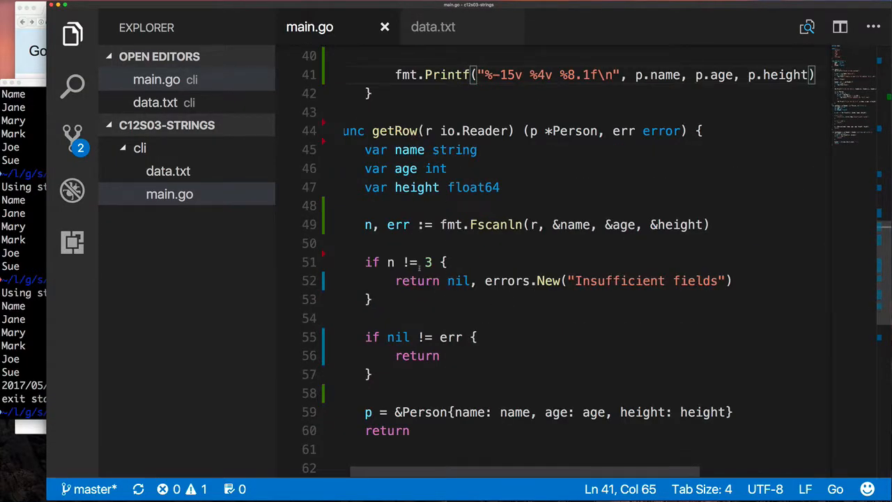
pyautogui.write('fmt.Println')
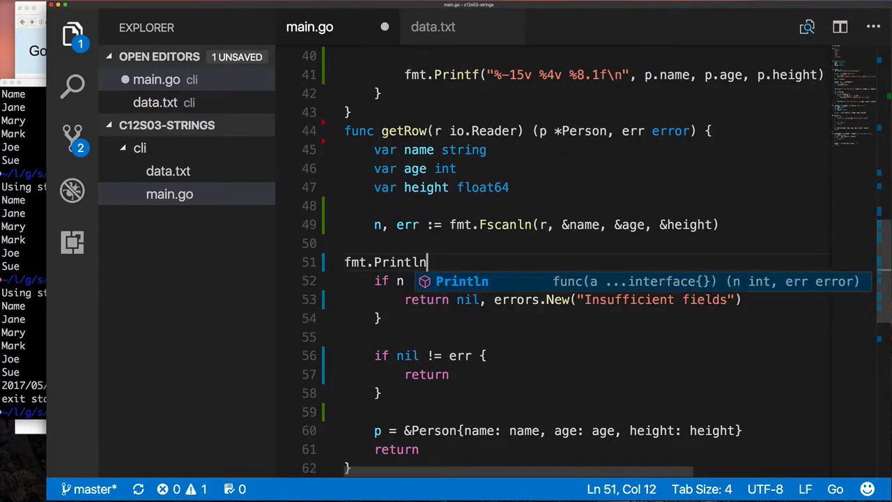
pyautogui.write('(n, err)')
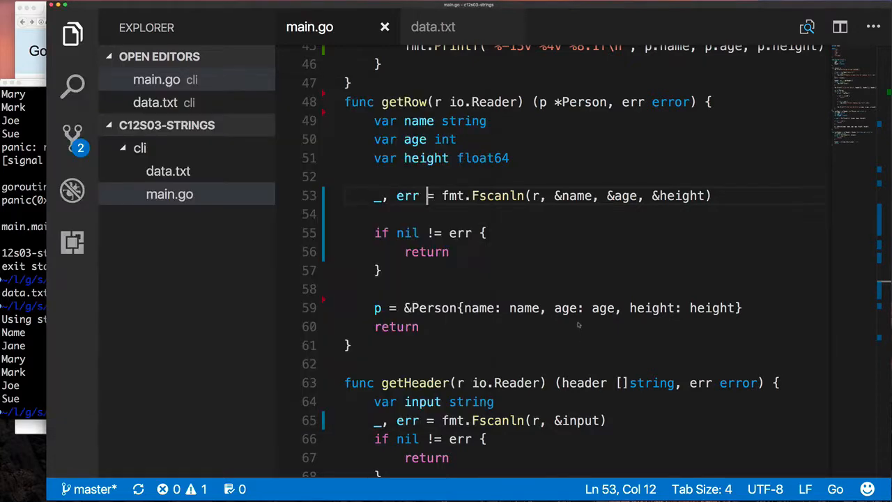
# Review main's end-of-file handling and switch to data.txt.
pyautogui.scroll(3)
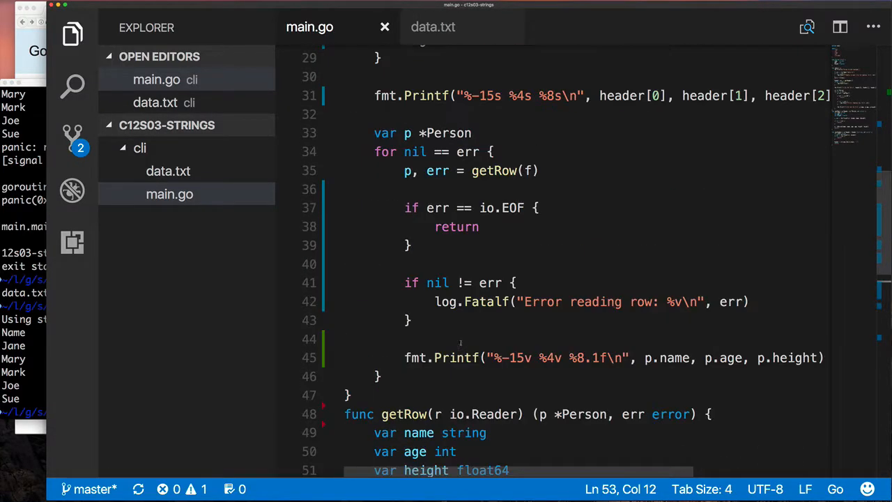
pyautogui.scroll(-3)
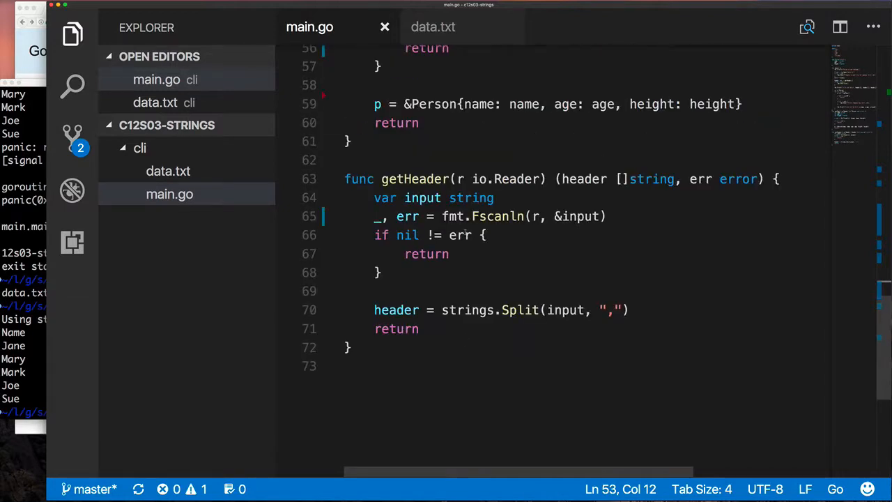
pyautogui.click(432, 27)
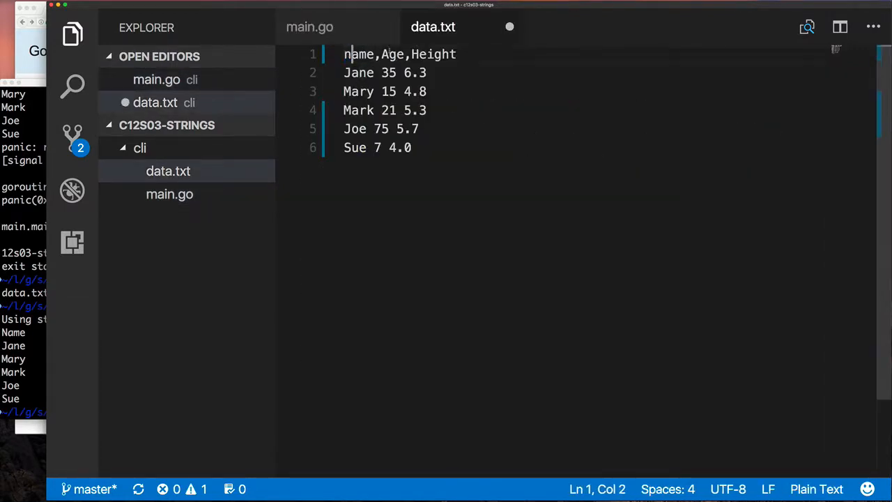
# Wrap the header fields in strings.Title in main.go's Printf so lowercase headers print title-cased.
pyautogui.click(309, 26)
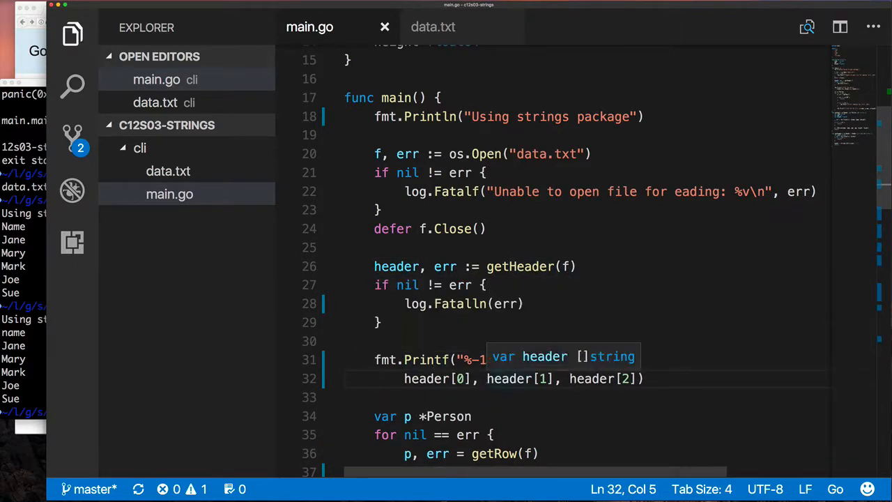
pyautogui.write('strings.Title(')
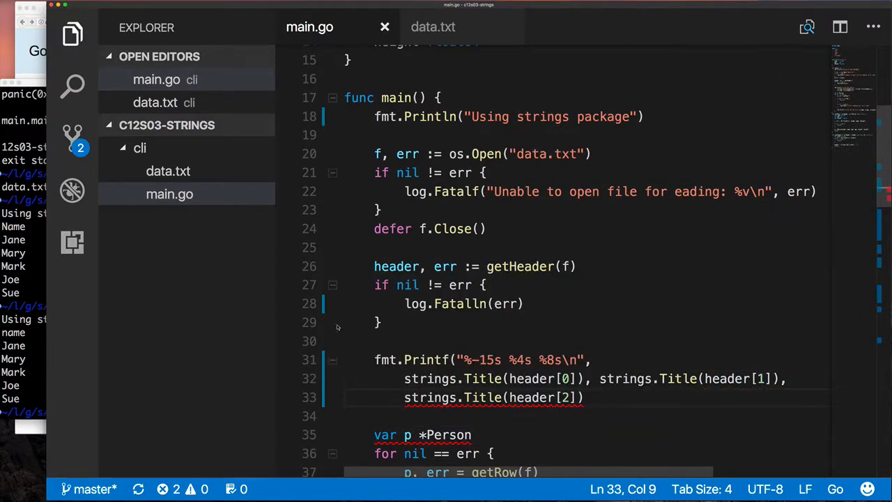
pyautogui.write(')')
pyautogui.click(22, 411)
pyautogui.write('go run main.go')
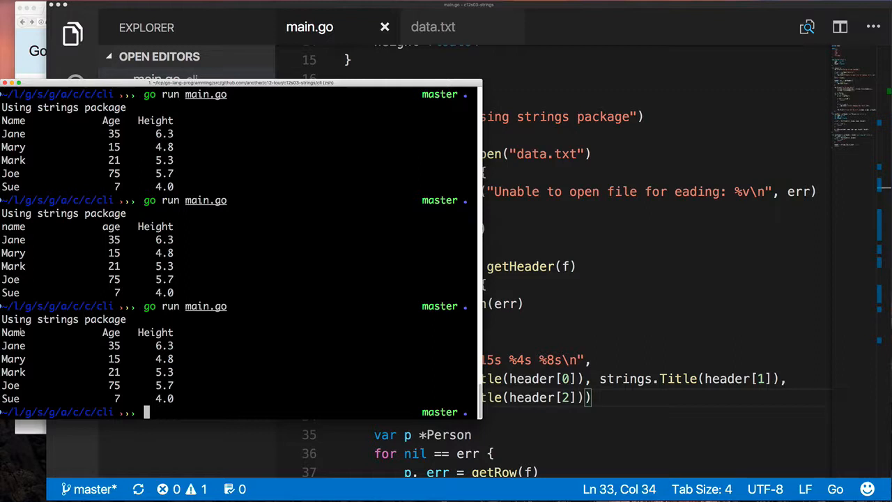
pyautogui.doubleClick(111, 332)
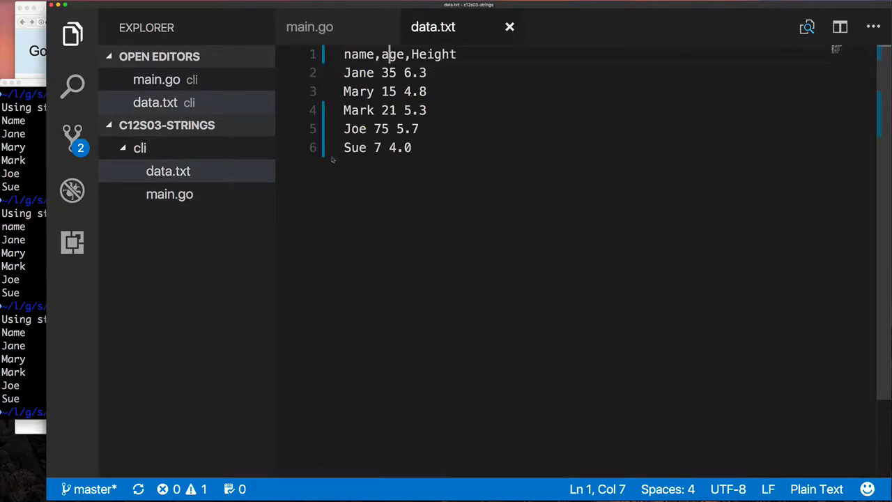
# Create a new map folder with a main.go starting with package main.
pyautogui.click(309, 27)
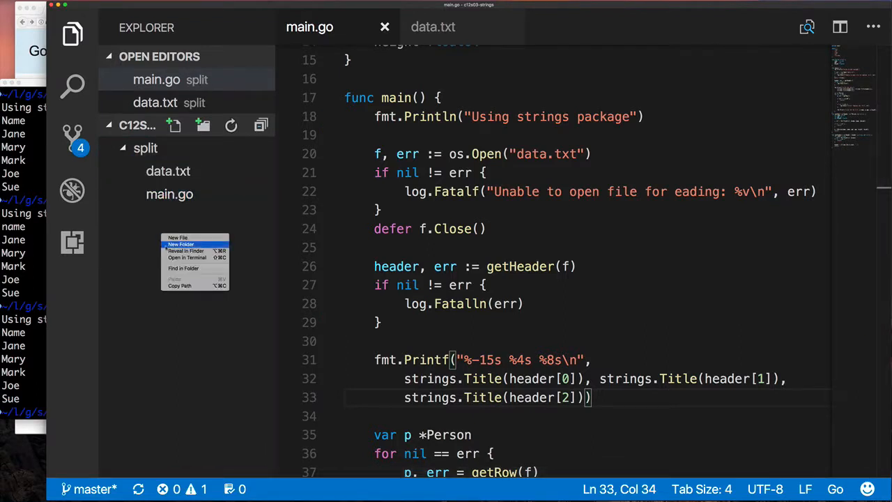
pyautogui.write('map')
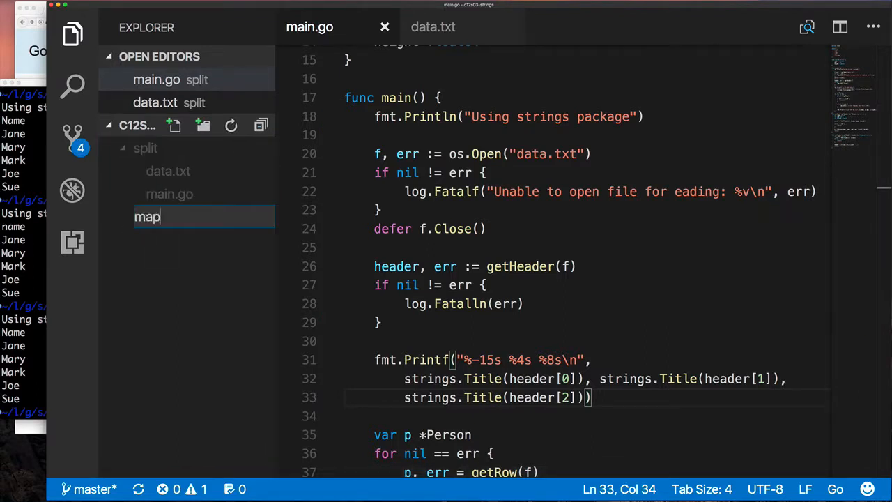
pyautogui.press('Enter')
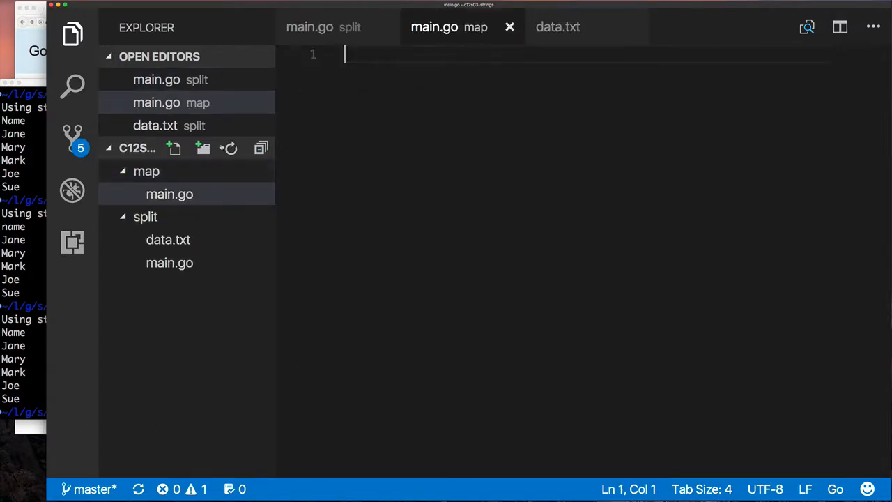
pyautogui.write('main')
pyautogui.click(22, 411)
pyautogui.write('echo "')
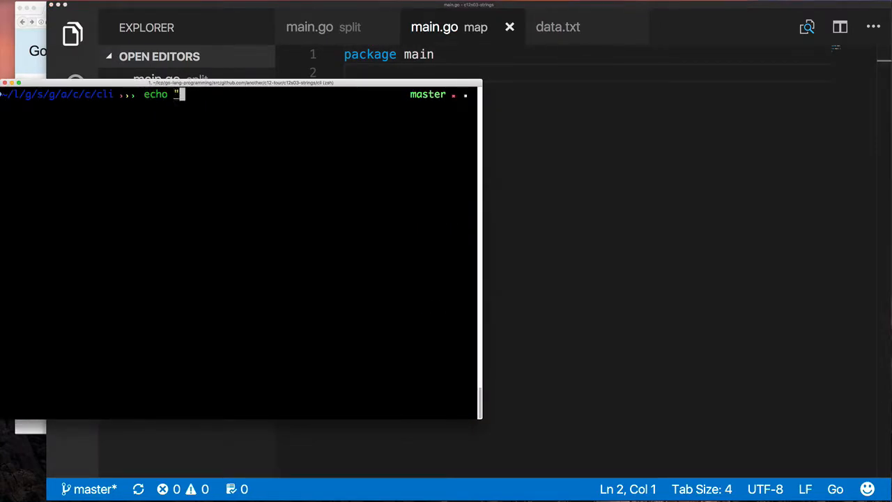
# Run echo "abc-efg" | tr "abc" "123" to turn abc-efg into 123-efg.
pyautogui.write('abc-efg" | tr')
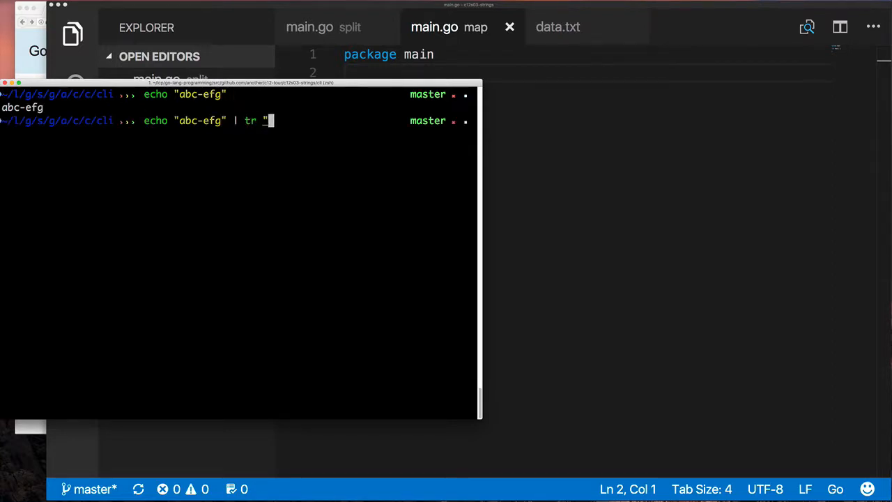
pyautogui.write('abc" "1')
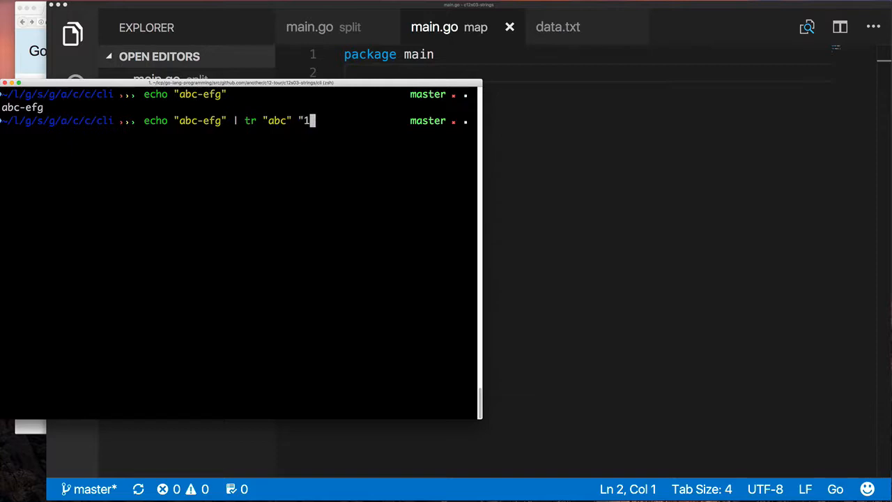
pyautogui.press('Enter')
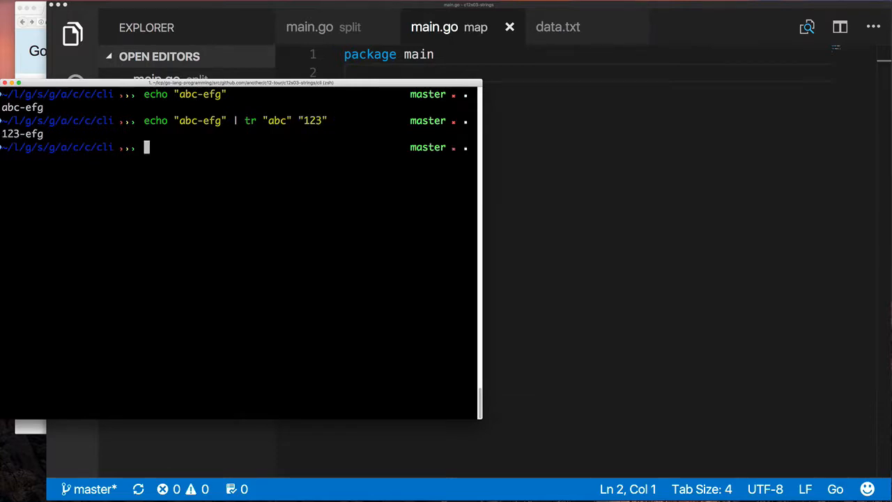
pyautogui.write('echo "abc-efg" | tr "abc" "123"')
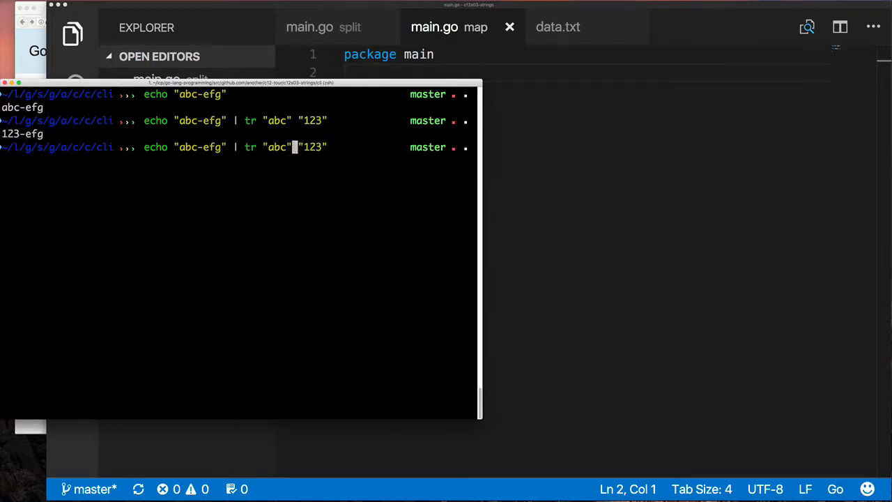
# Run tr with sets abcefg and gfe-cbo variants and tr "ac" "e5" on aabbccccc, then start main printing "Using strings.Map".
pyautogui.write('efg')
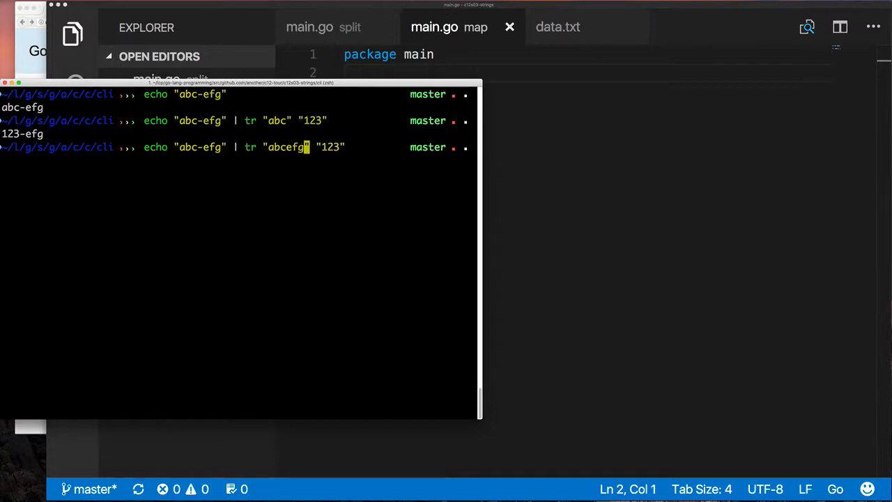
pyautogui.write('gfecba')
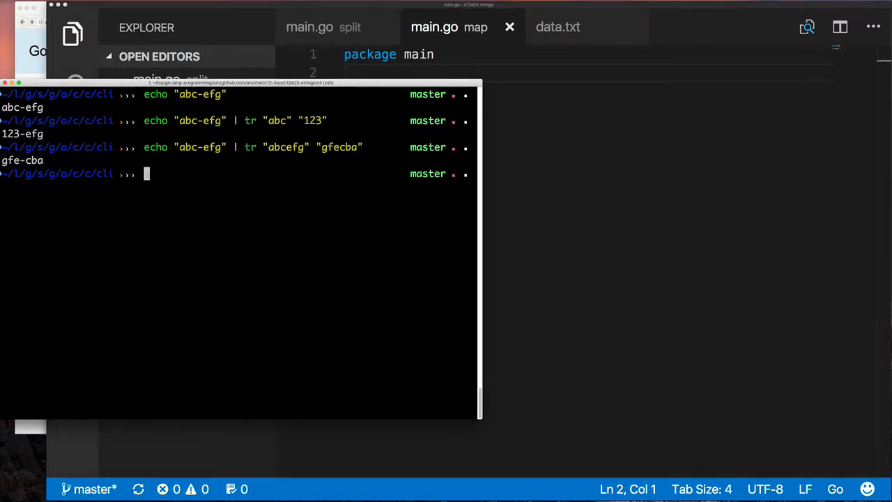
pyautogui.write('echo "abc-efg" | tr "abcefg" "efgabc')
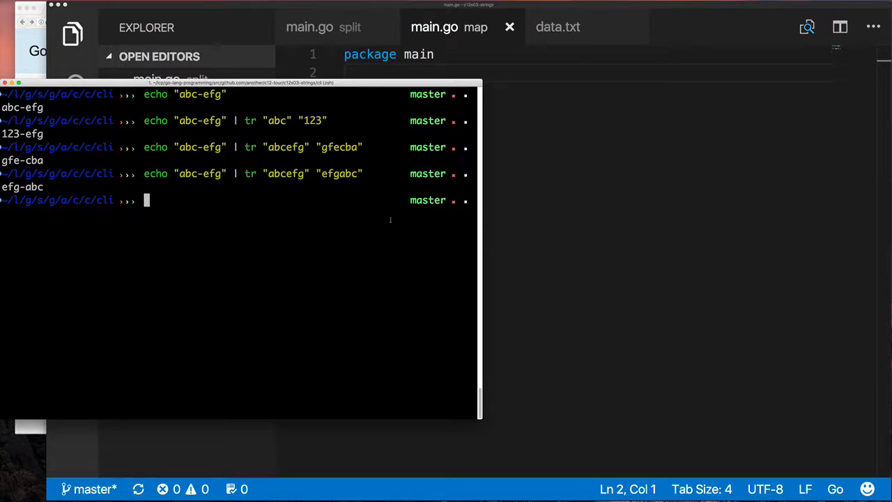
pyautogui.write('echo "aabbccccc" | tr "ac" "e5"')
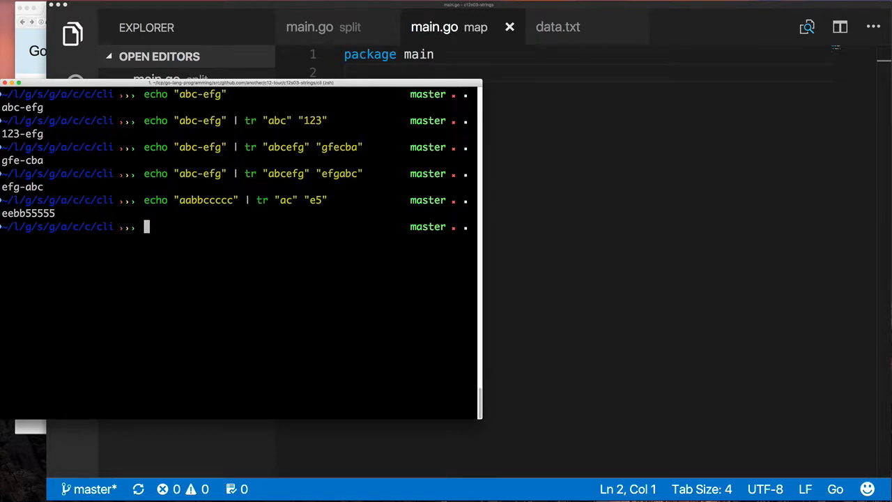
pyautogui.moveTo(502, 164)
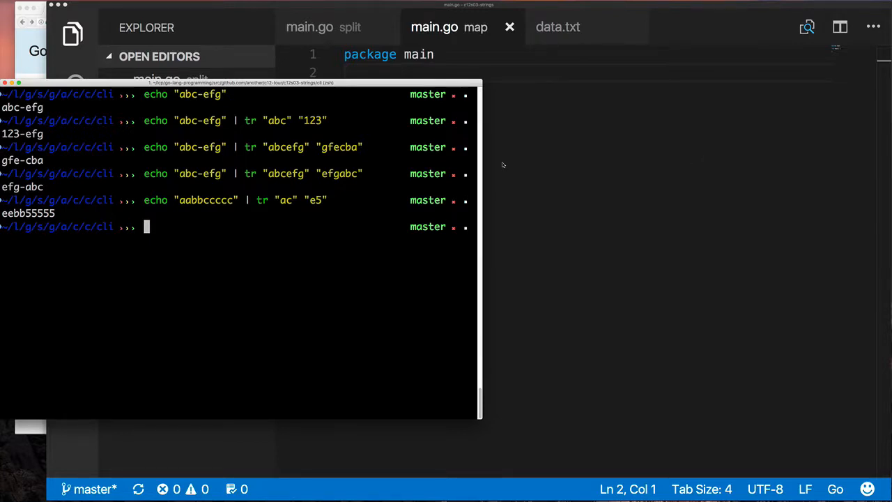
pyautogui.write('fmt.Println("Using strings.Map')
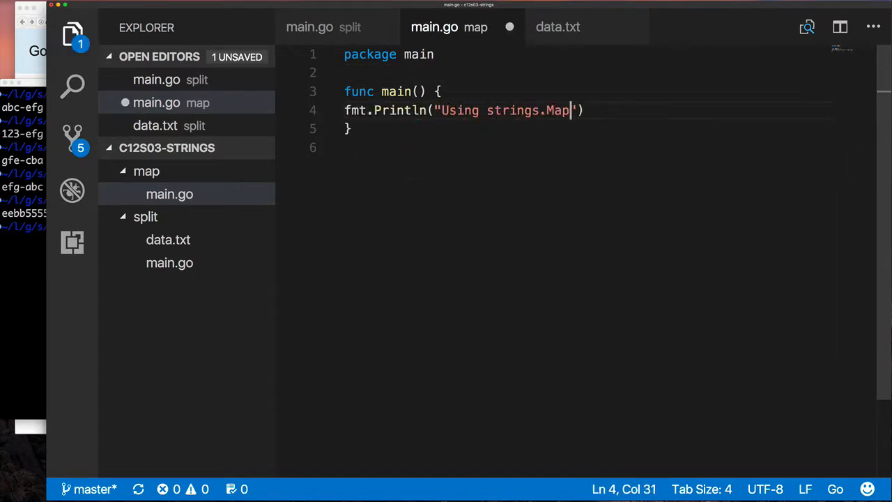
# Set s := "abc-efg" and pass it with mapFunc to strings.Map in main.
pyautogui.write('string')
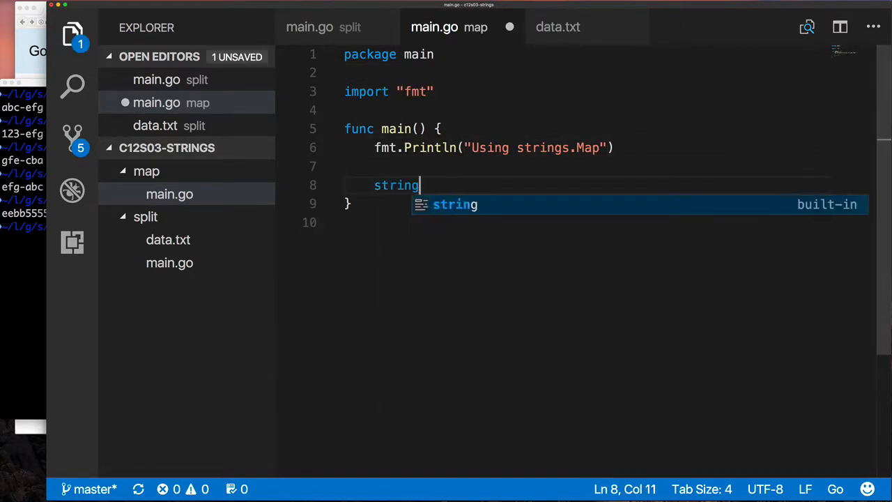
pyautogui.write('.Map()')
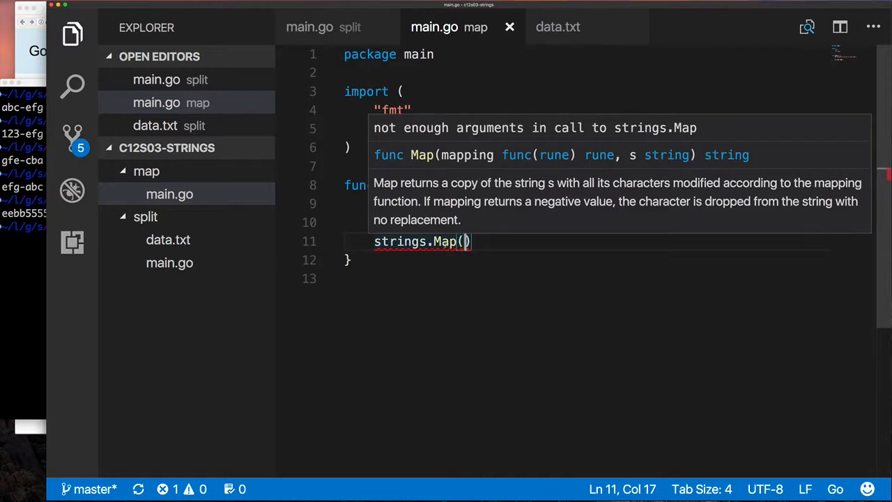
pyautogui.moveTo(598, 164)
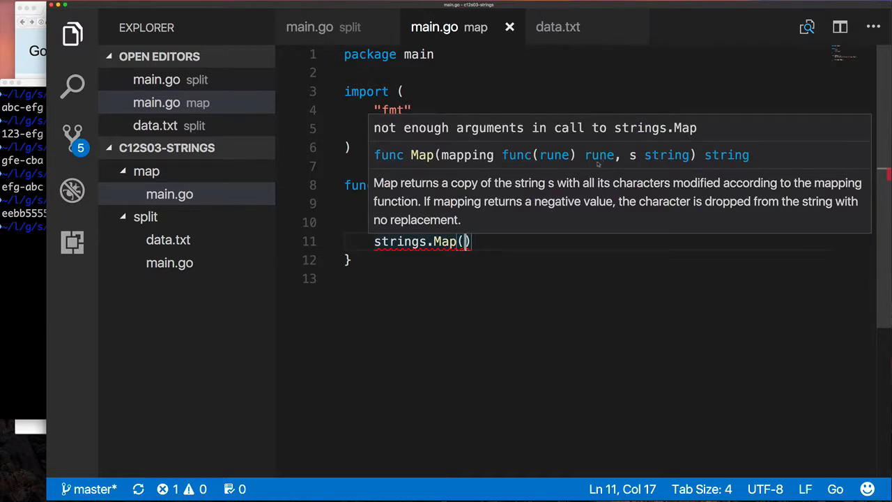
pyautogui.write('mapFunc,')
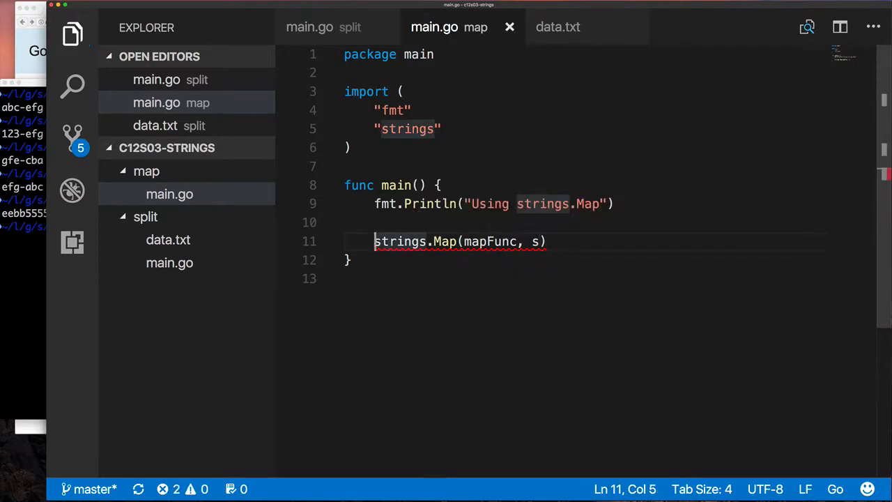
pyautogui.write('s :=')
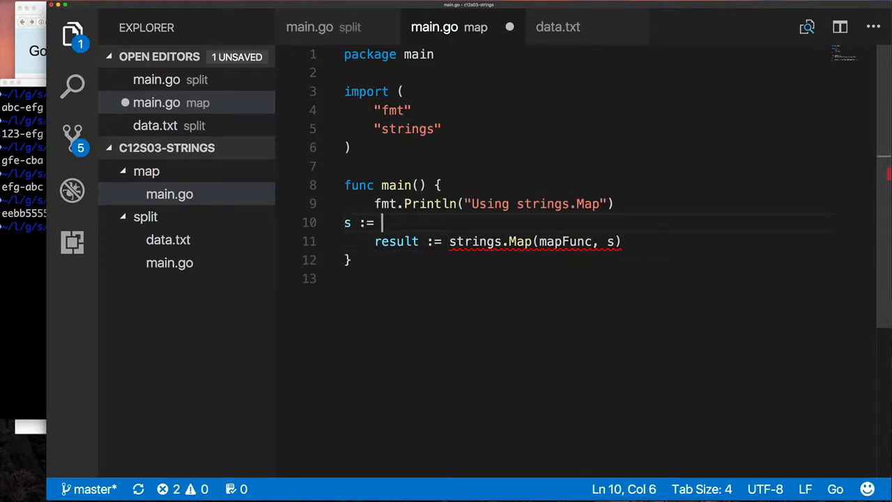
pyautogui.write('"abc-efg"')
pyautogui.write('func mapFunc(')
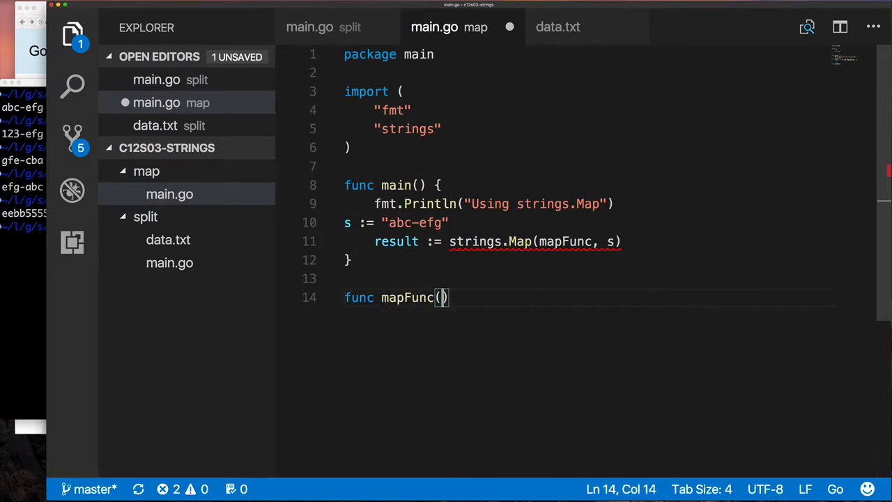
# Declare mapFunc(in rune) rune and begin its switch on the rune.
pyautogui.write('in rune) ret')
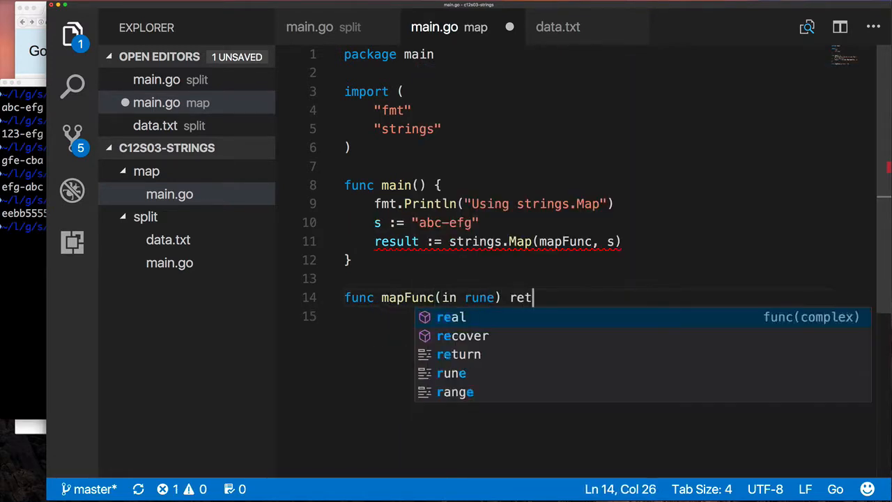
pyautogui.write('une {')
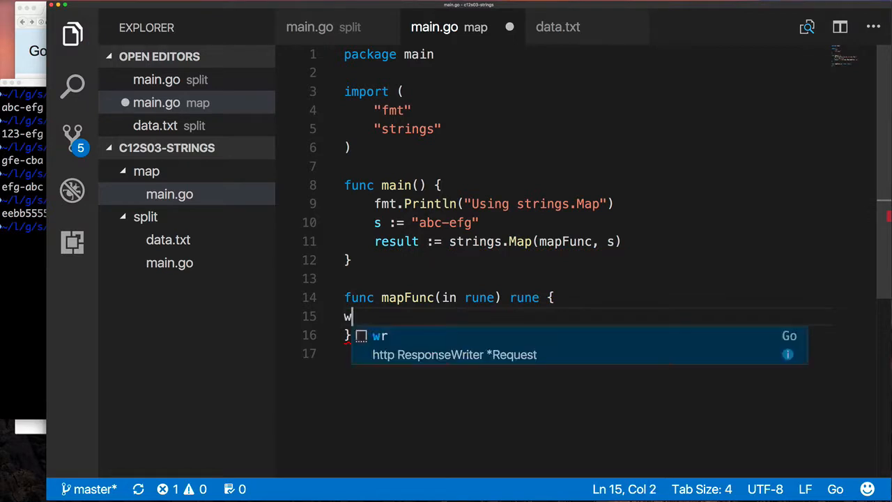
pyautogui.write('switch in{')
pyautogui.write("case '")
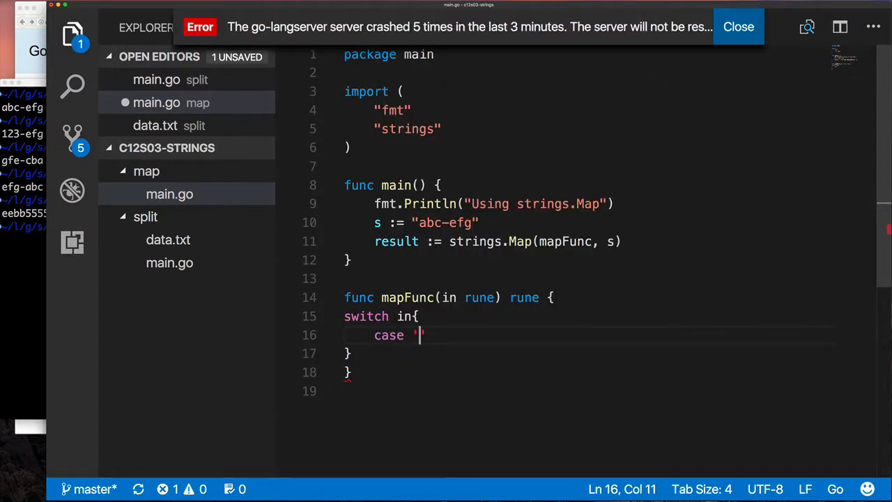
# Make mapFunc return 'e','f','g' for 'a','b','c' and otherwise return in unchanged.
pyautogui.write("a':")
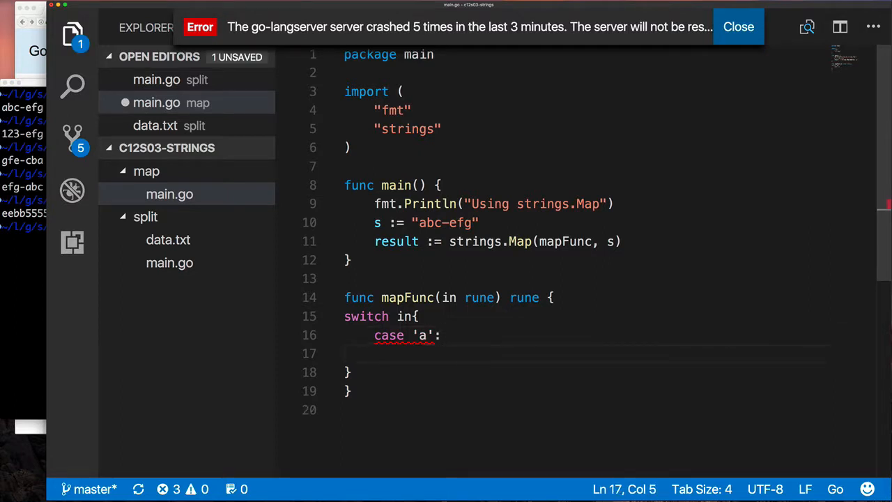
pyautogui.write('return')
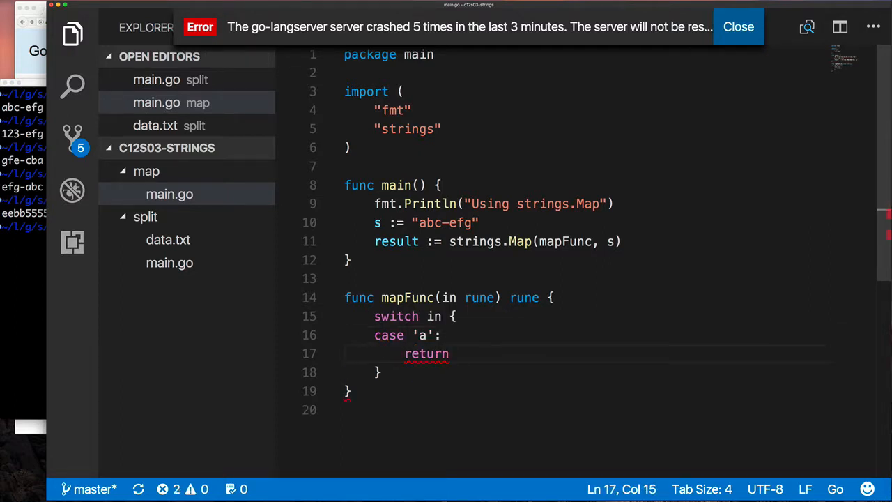
pyautogui.write("case 'c':")
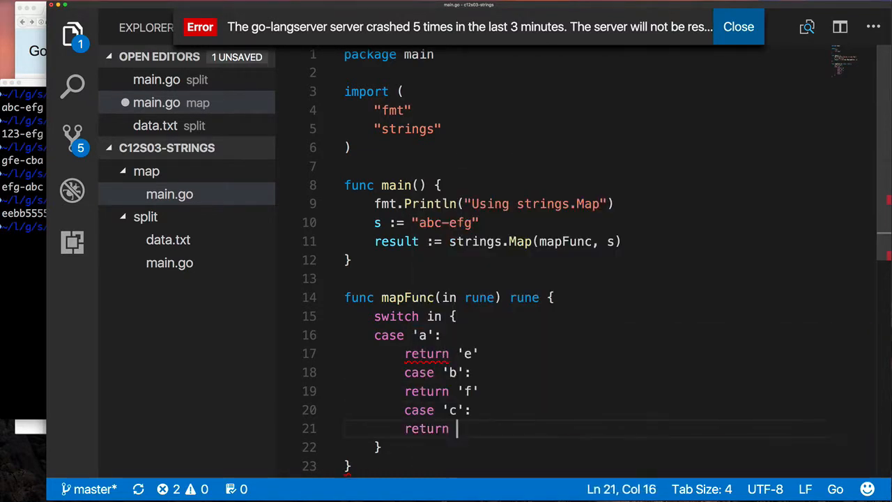
pyautogui.write("'g'")
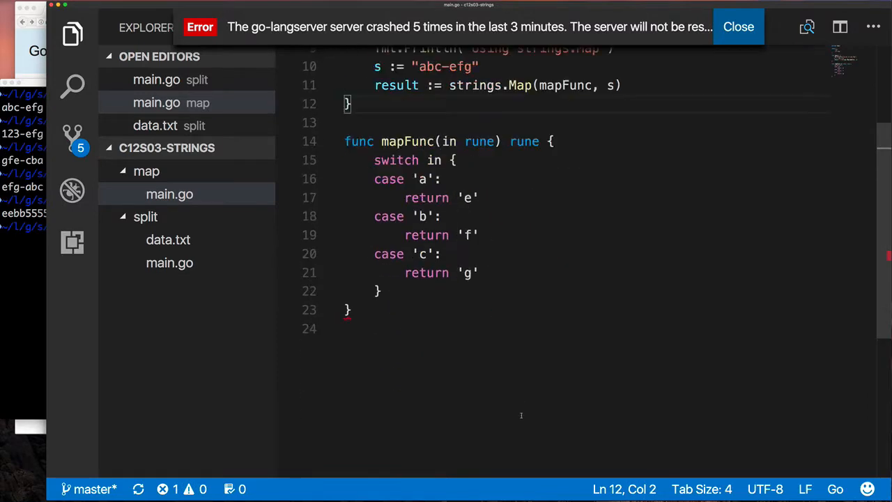
pyautogui.press('Enter')
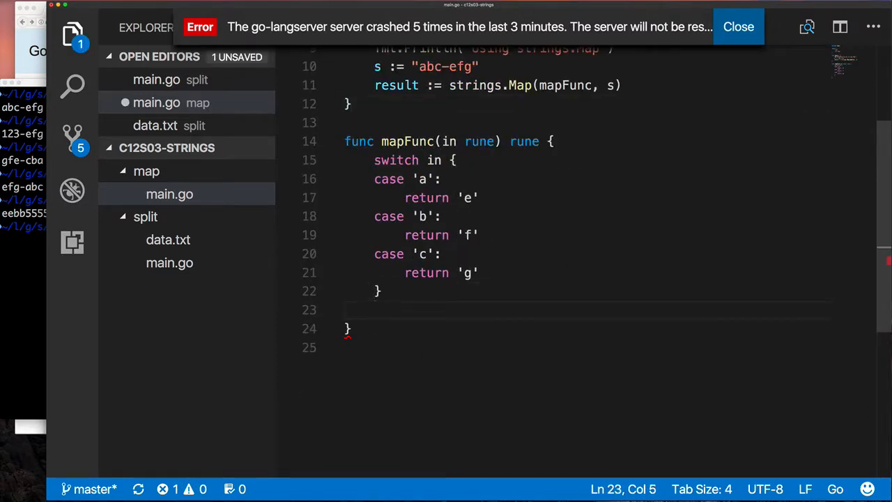
pyautogui.write('return in')
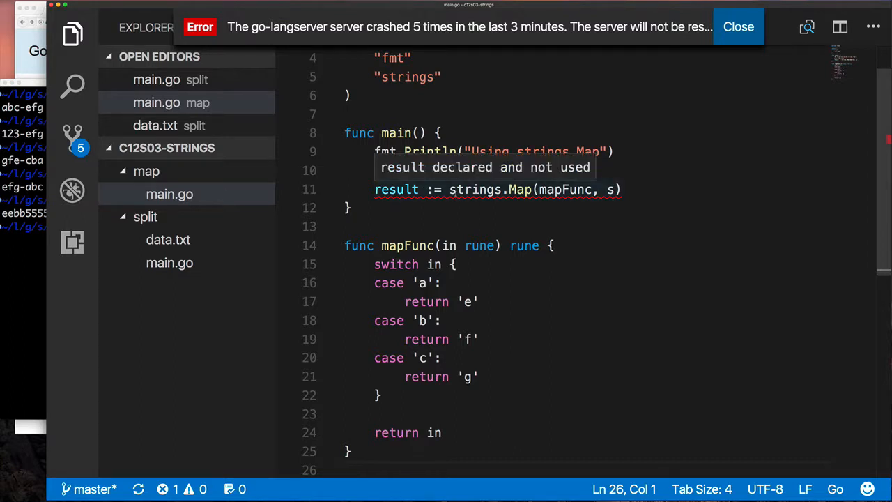
# Print the input string and the mapped result with fmt.Printf in main.
pyautogui.write('fmt.Printf("in: %s => out: %s\\n", s,')
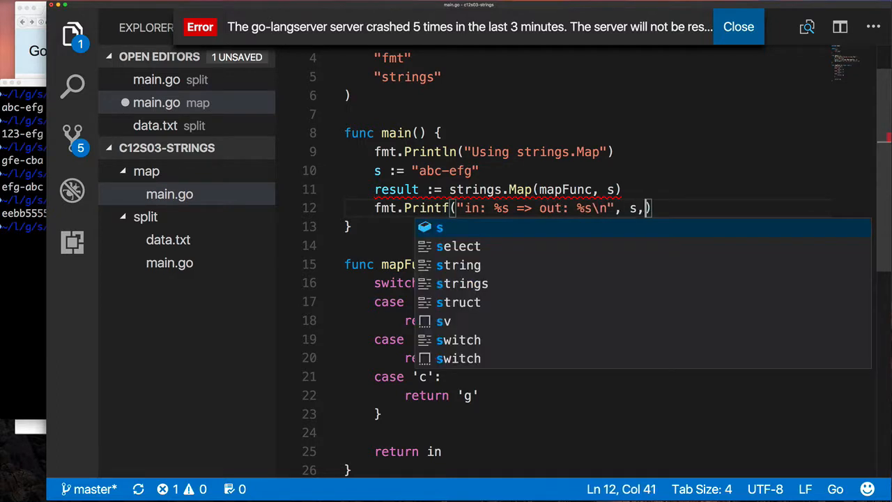
pyautogui.write('result')
pyautogui.write('go run main.go')
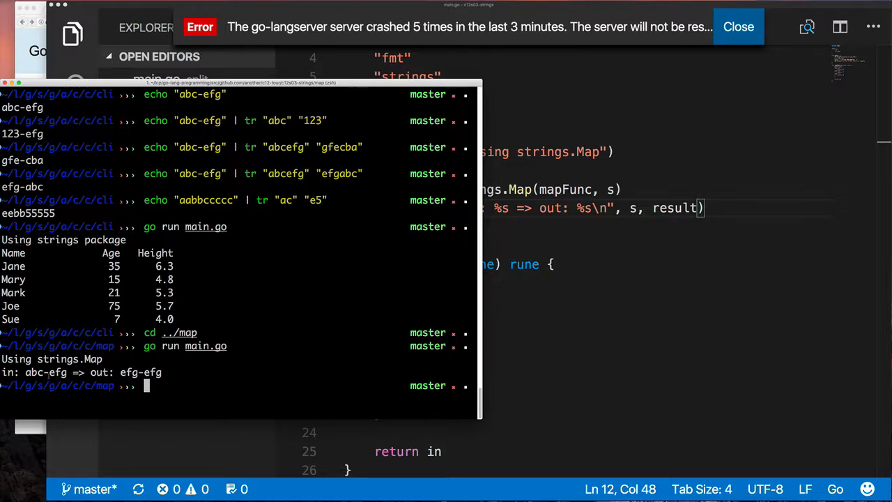
# Enter echo "abc-efg" | tr "abc" "efg" in the terminal for comparison, not yet run.
pyautogui.write('efcho')
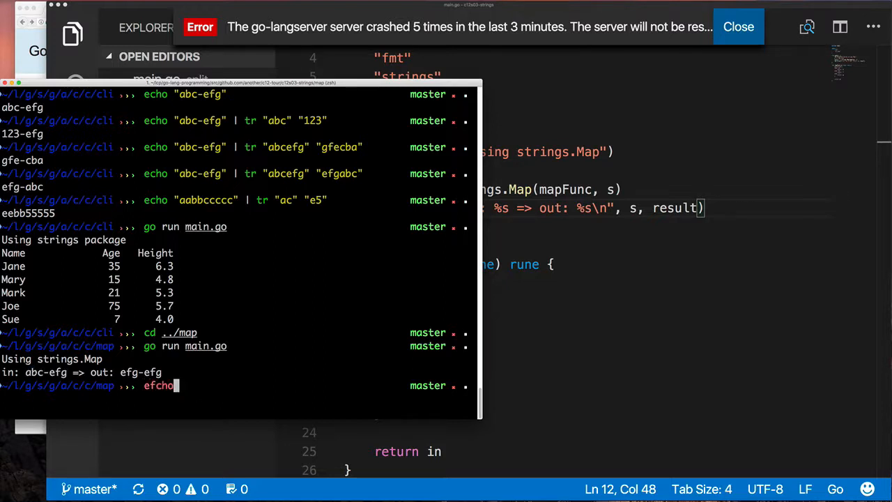
pyautogui.write('echo "abc-efg" | tr')
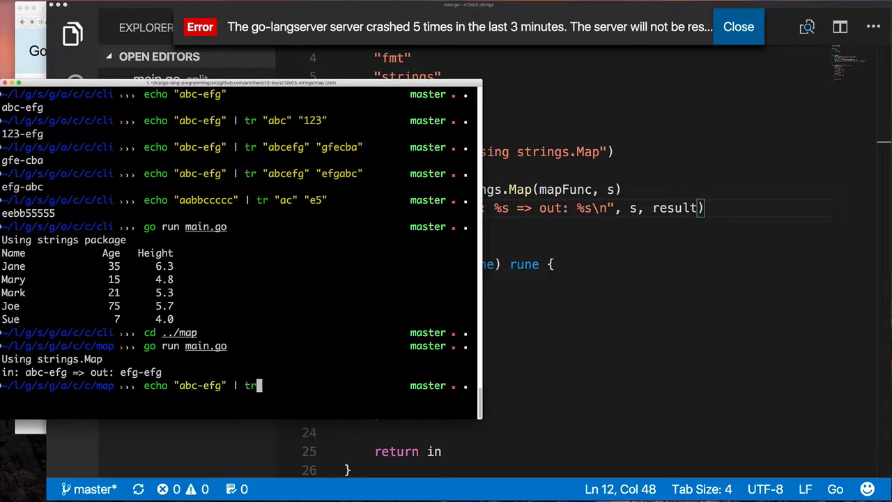
pyautogui.write('"abc" "efg"')
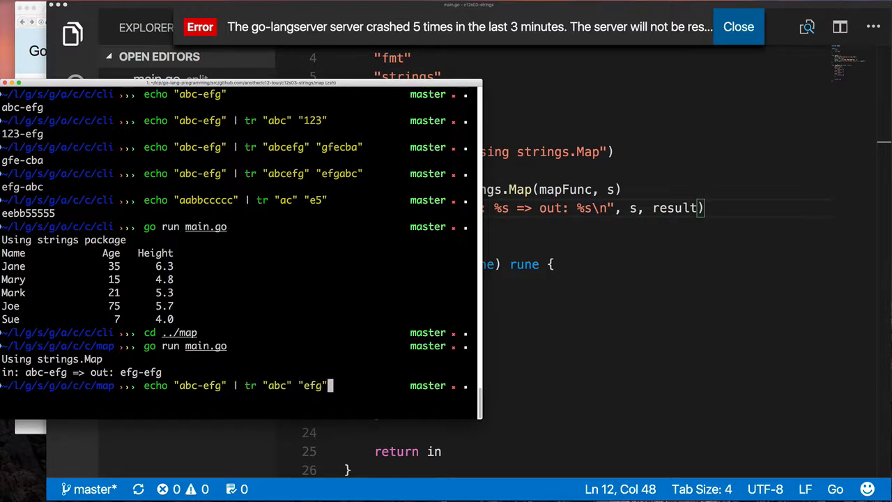